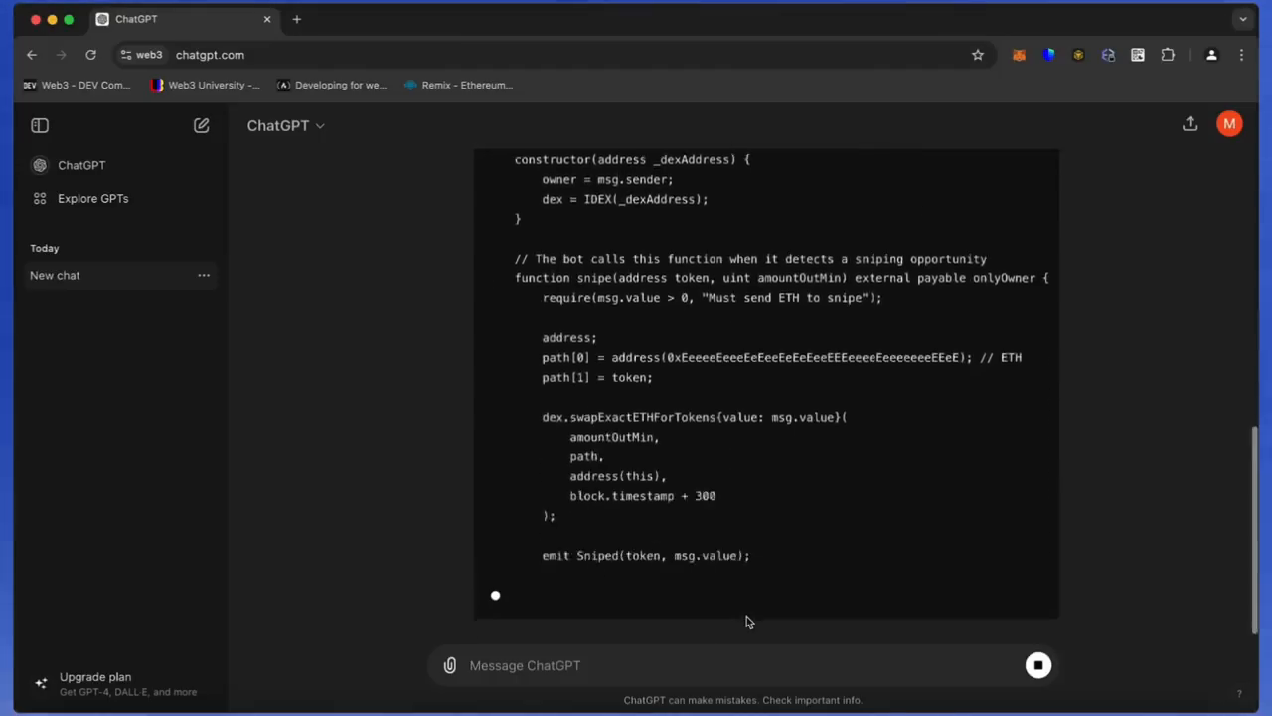
# Step: Switch to the Remix - Ethereum IDE tab showing the home page and default workspace
pyautogui.scroll(-3)
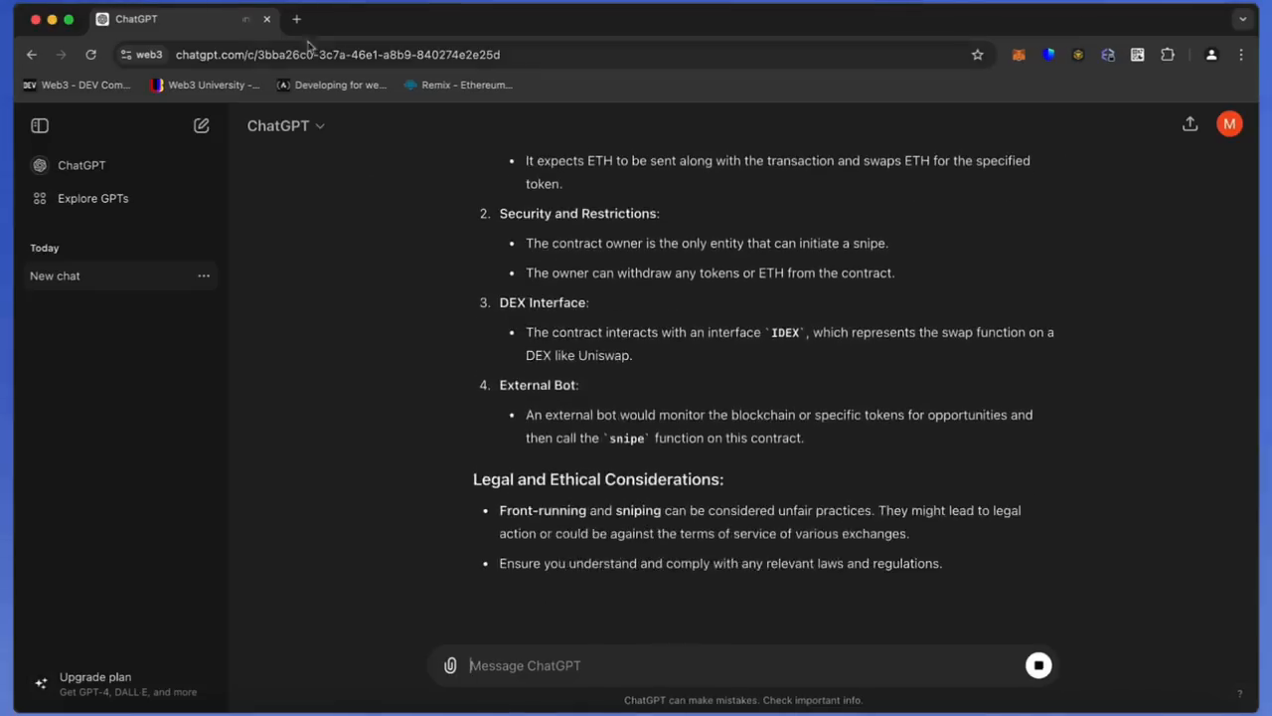
pyautogui.click(296, 18)
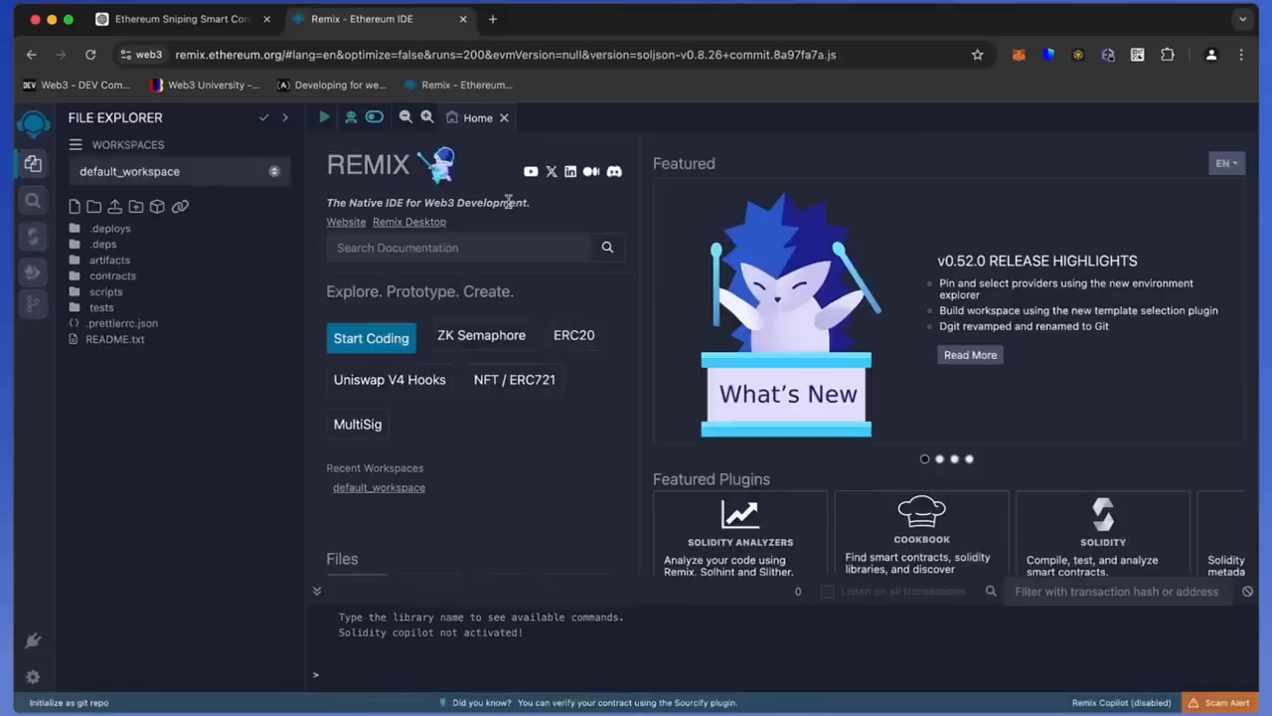
pyautogui.moveTo(572, 368)
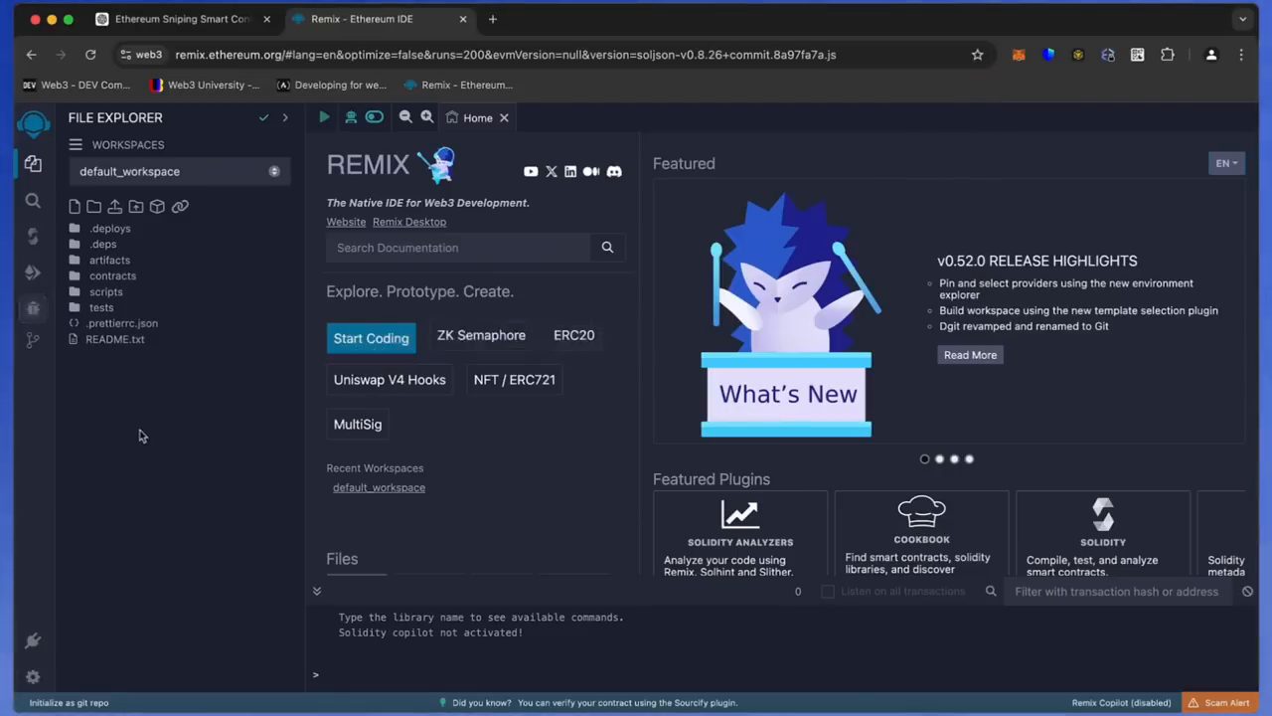
pyautogui.moveTo(117, 386)
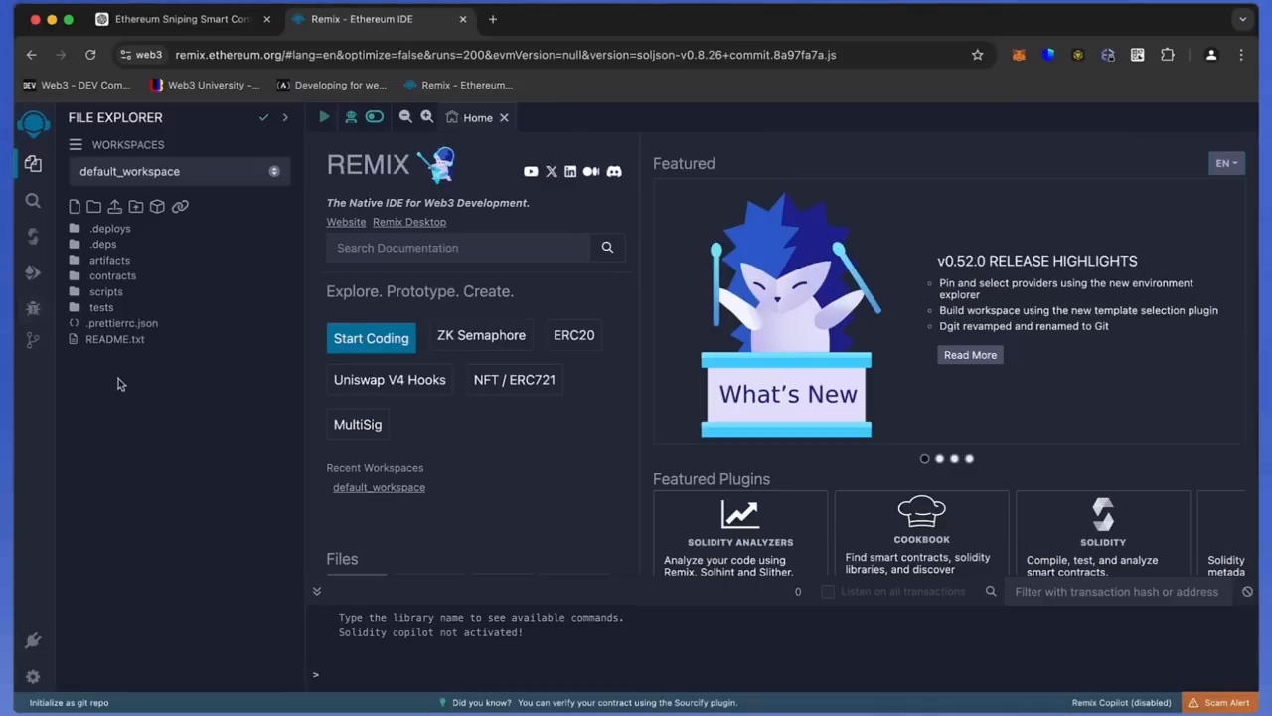
# Step: Create a new workspace file bot.sol holding the UniswapSlippageBot contract code
pyautogui.click(75, 204)
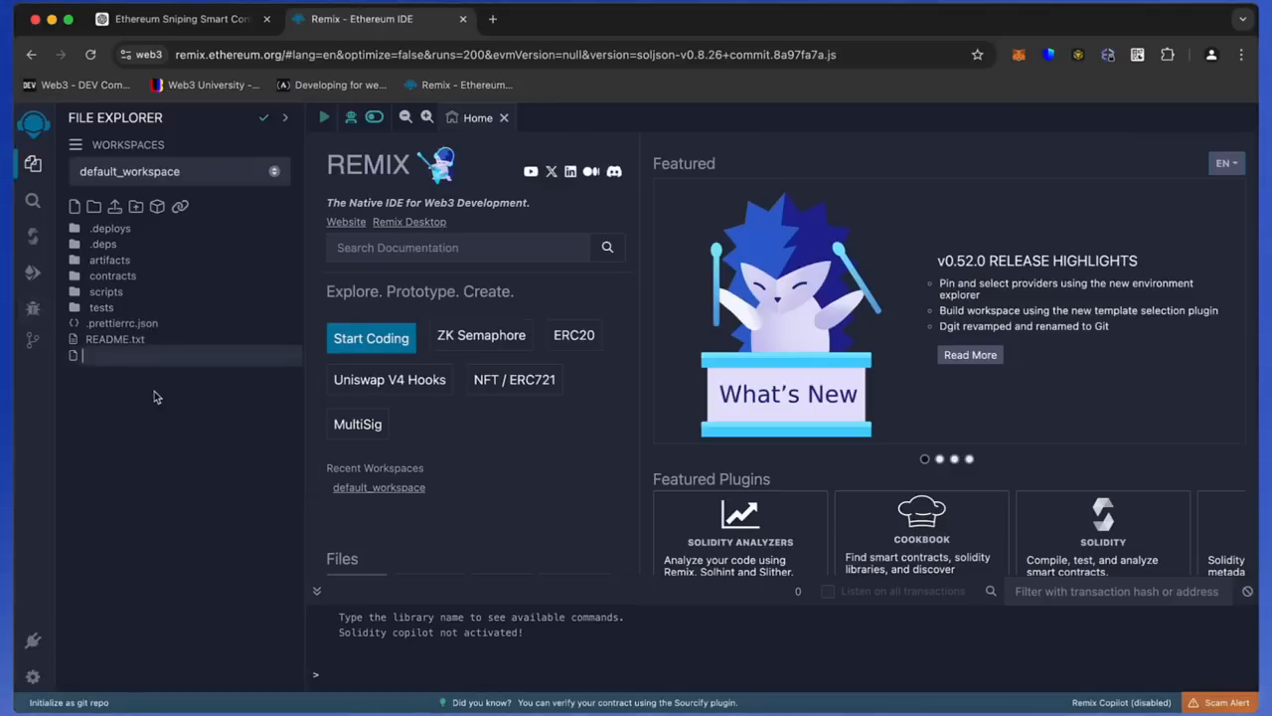
pyautogui.write('bot.sol')
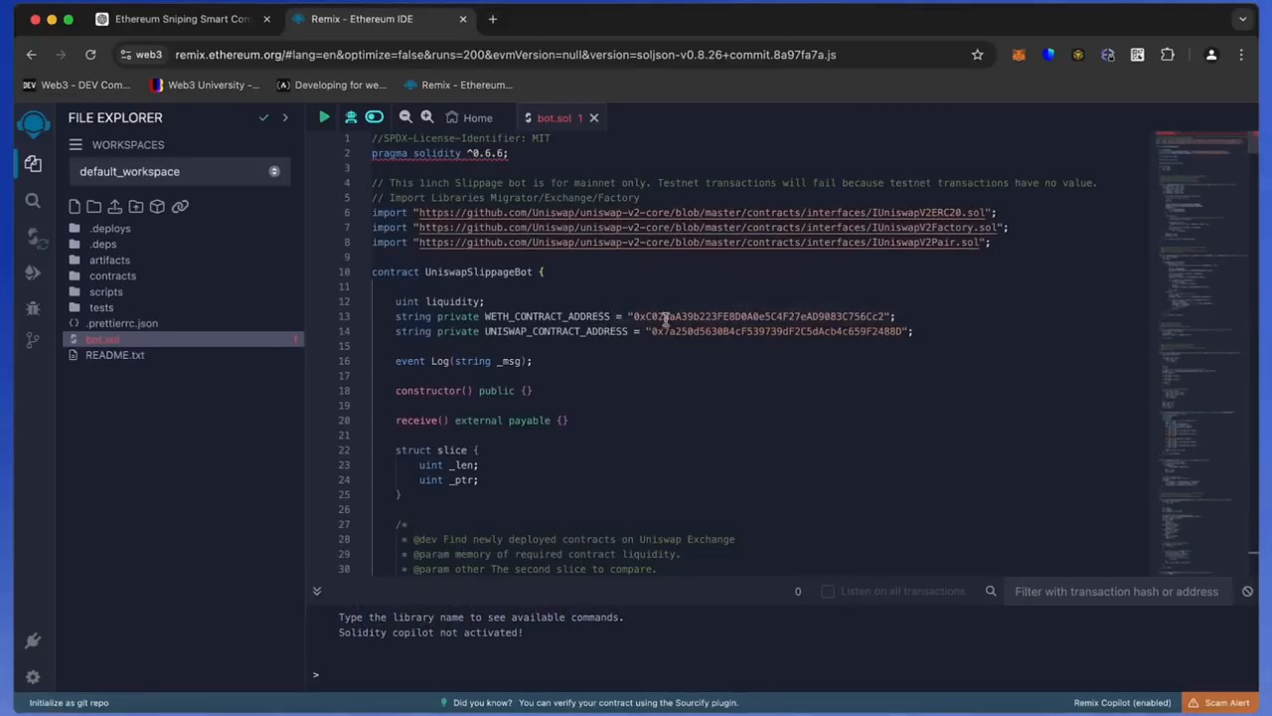
# Step: Check the contract's WETH address on Etherscan in a new tab, then return to Remix
pyautogui.doubleClick(759, 317)
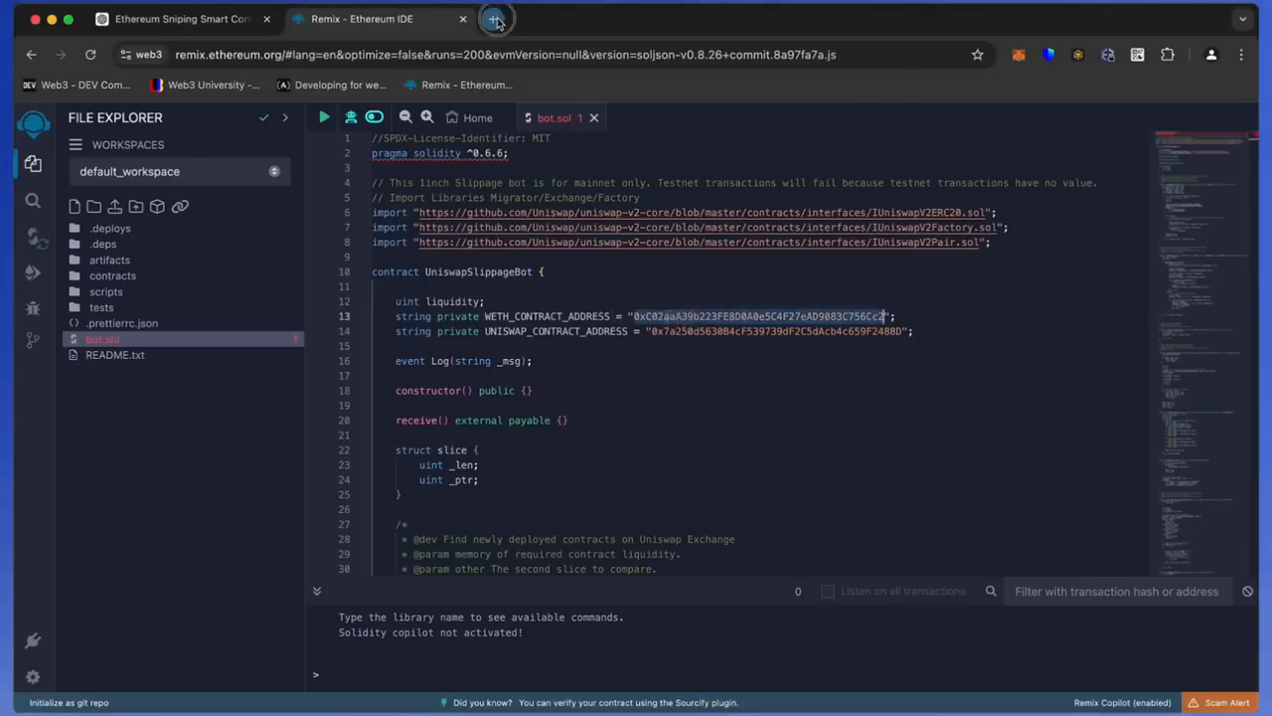
pyautogui.click(495, 20)
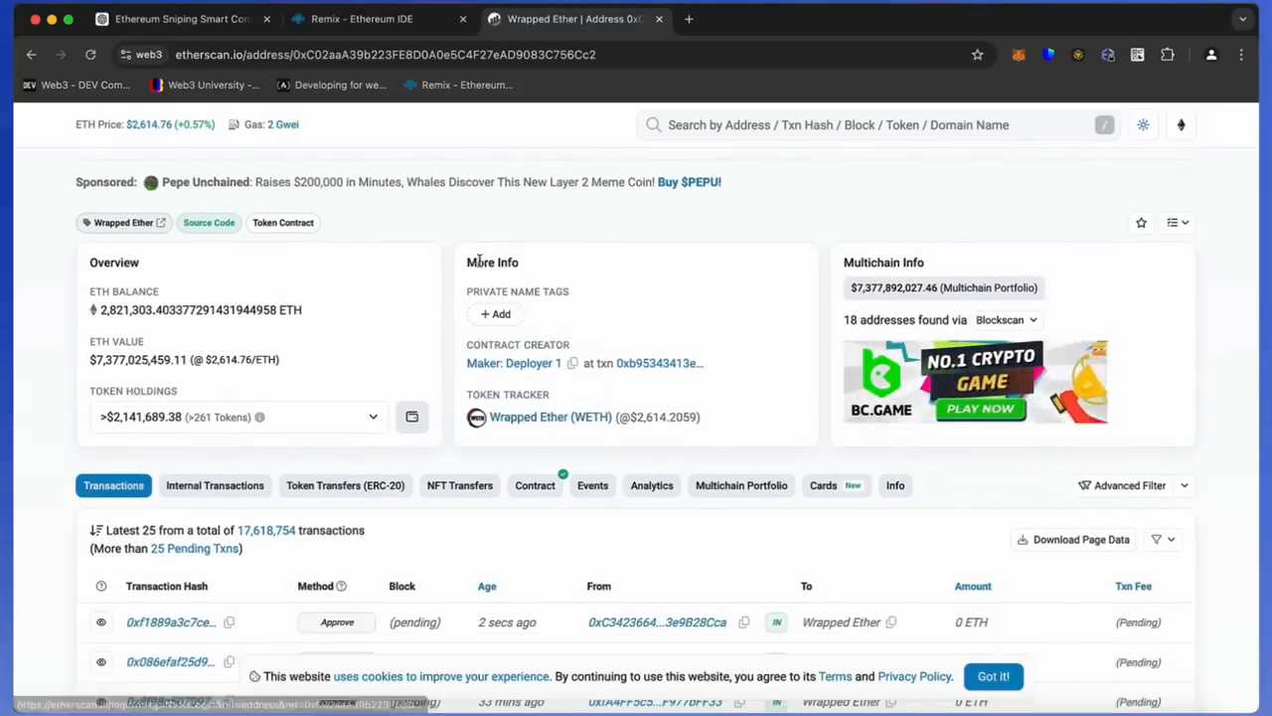
pyautogui.click(378, 18)
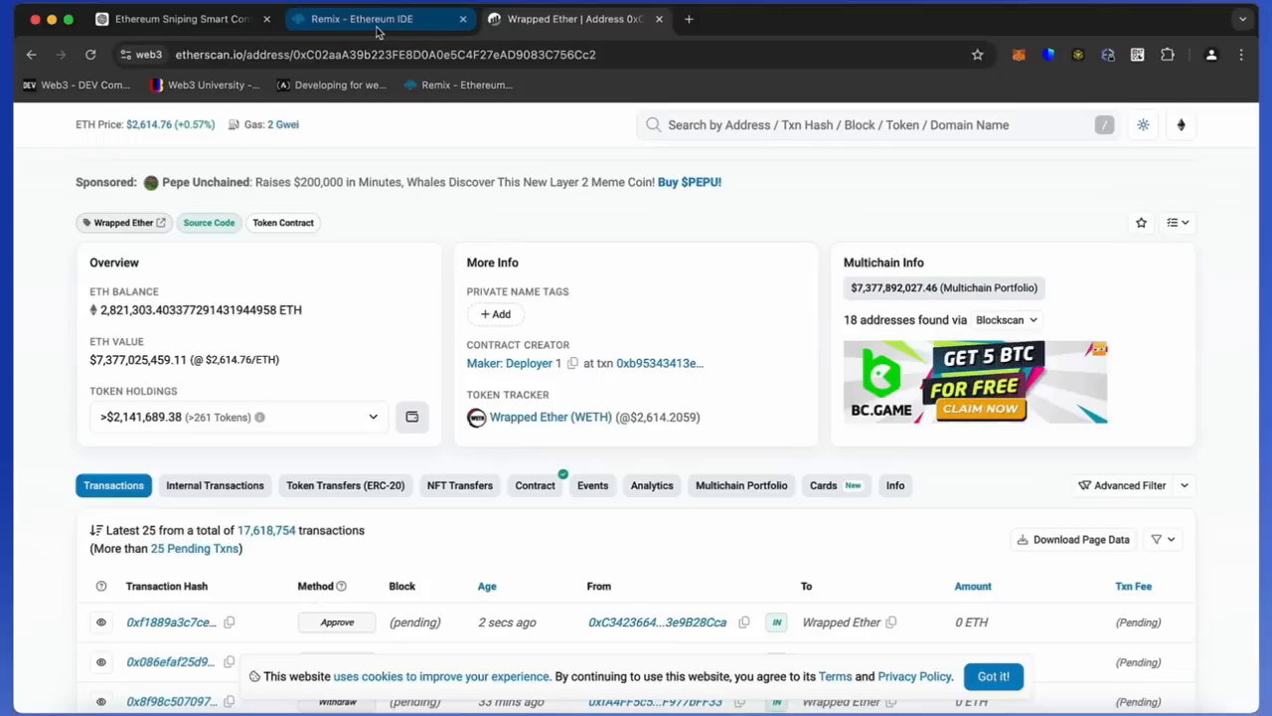
pyautogui.click(362, 18)
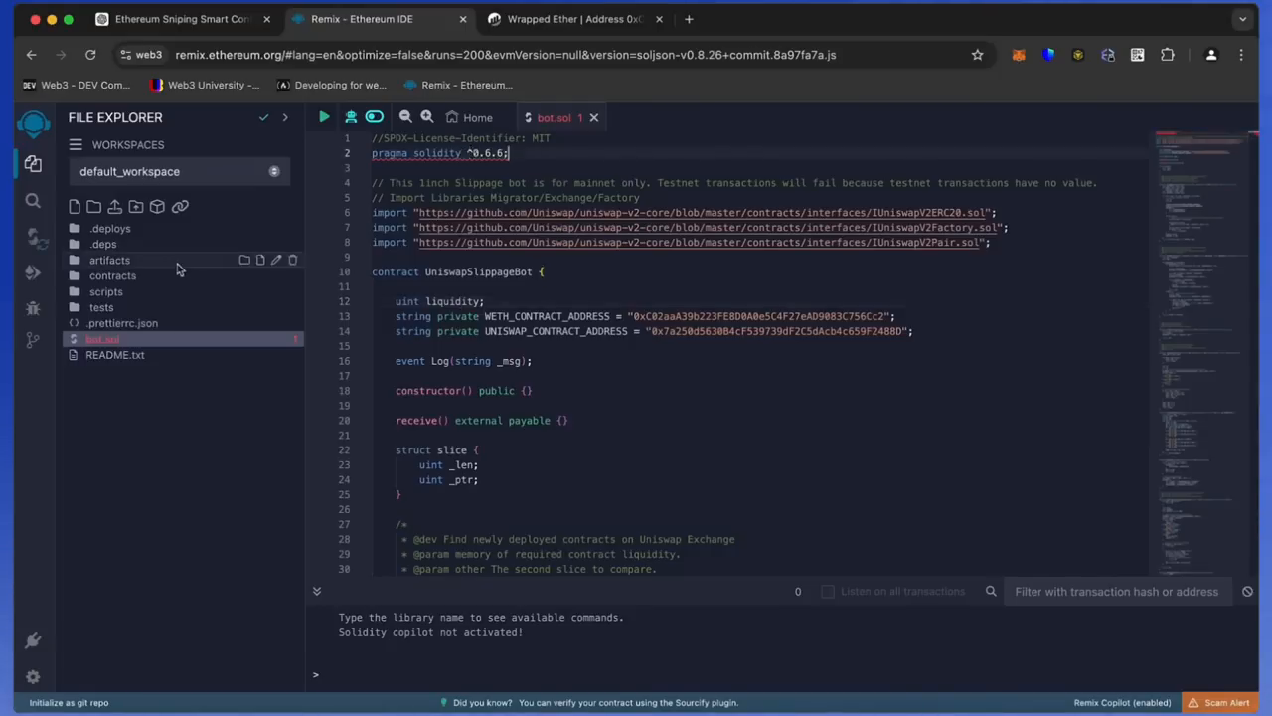
pyautogui.moveTo(32, 239)
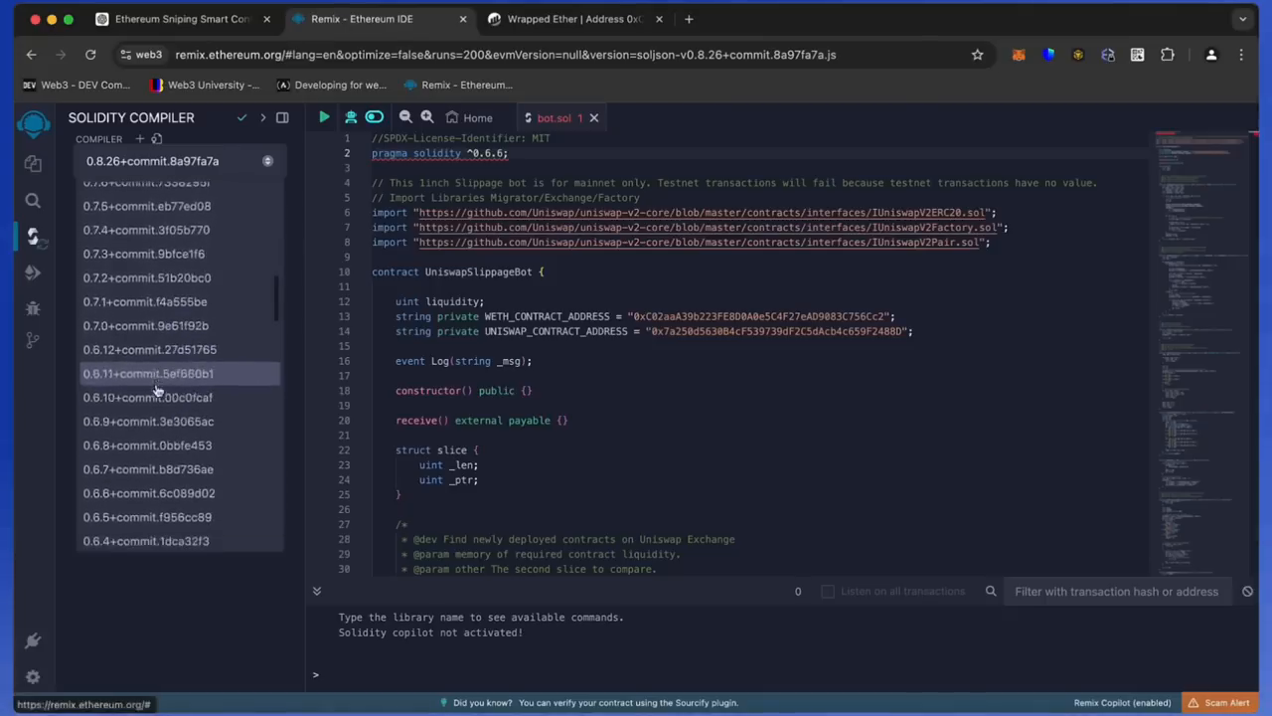
# Step: Compile bot.sol with compiler 0.6.6+commit.6c089d02 and optimization enabled
pyautogui.click(149, 493)
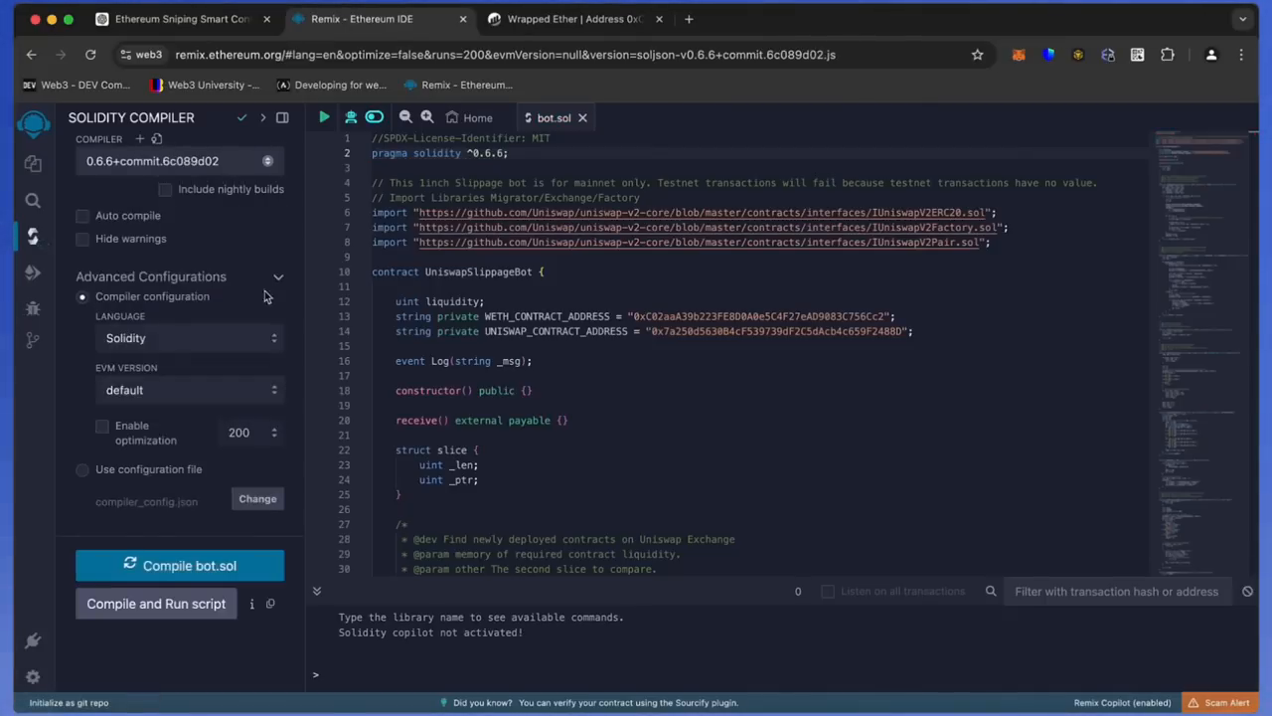
pyautogui.click(101, 425)
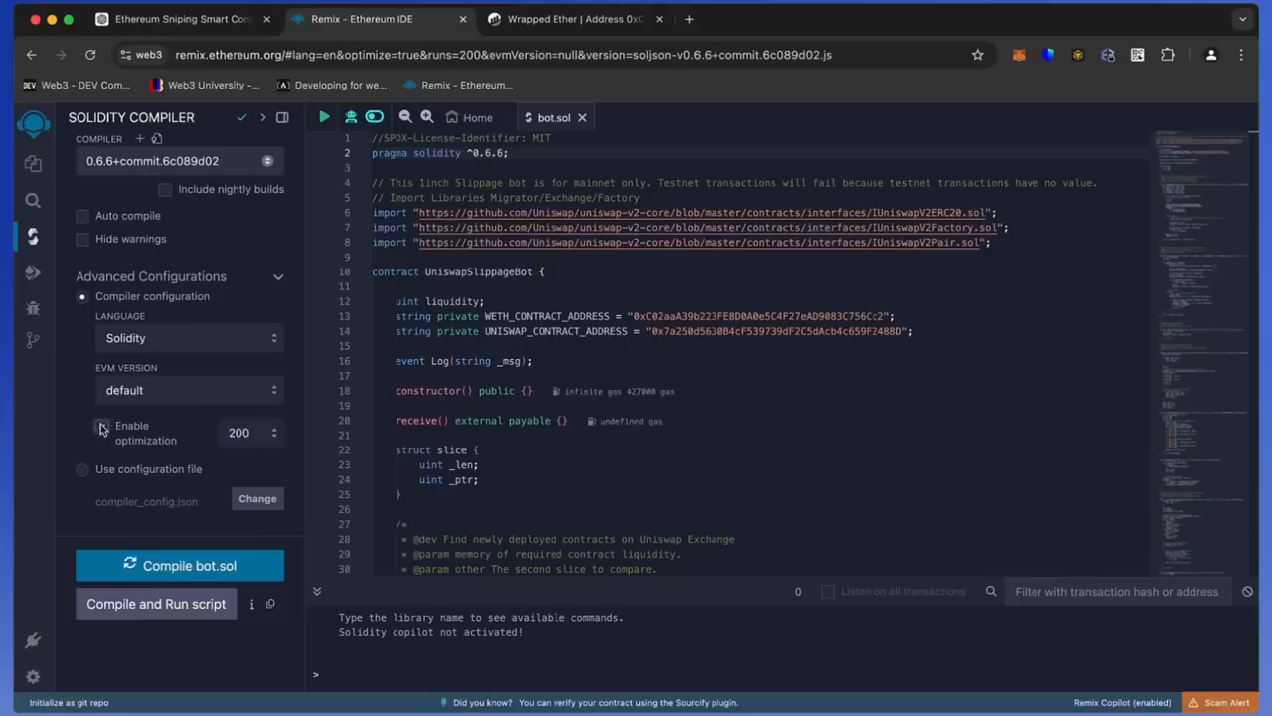
pyautogui.click(103, 425)
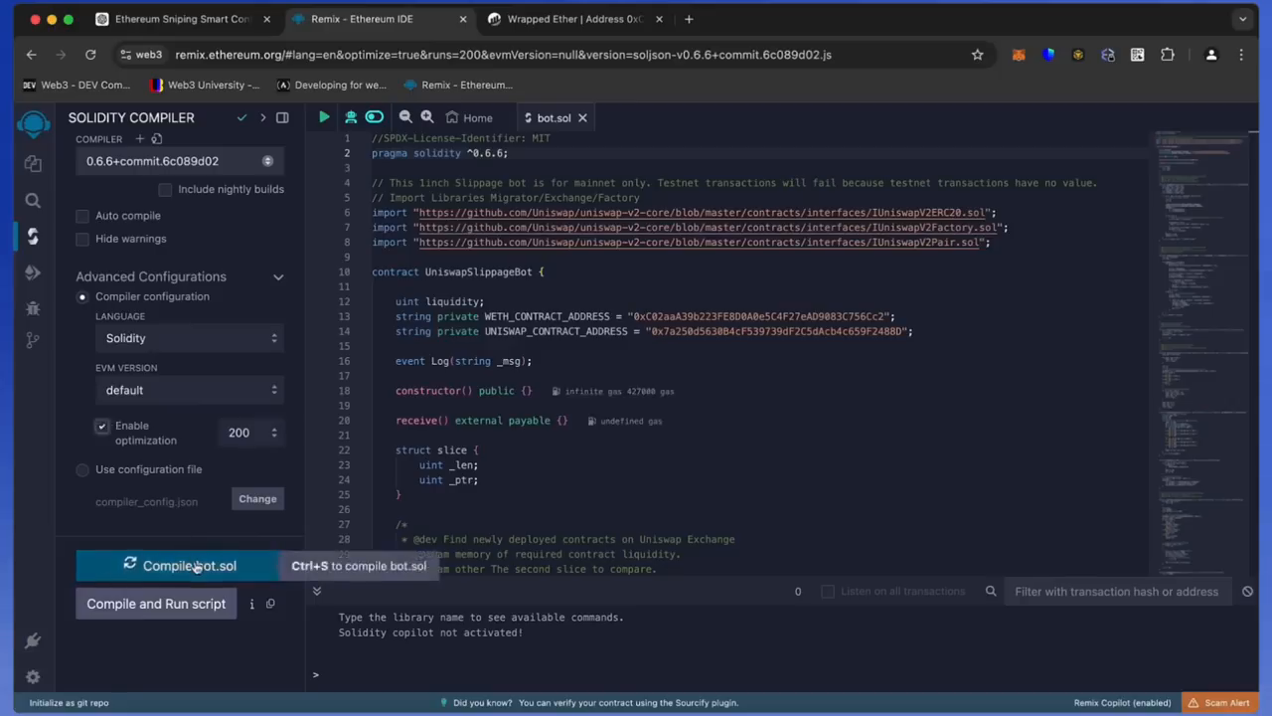
pyautogui.click(186, 565)
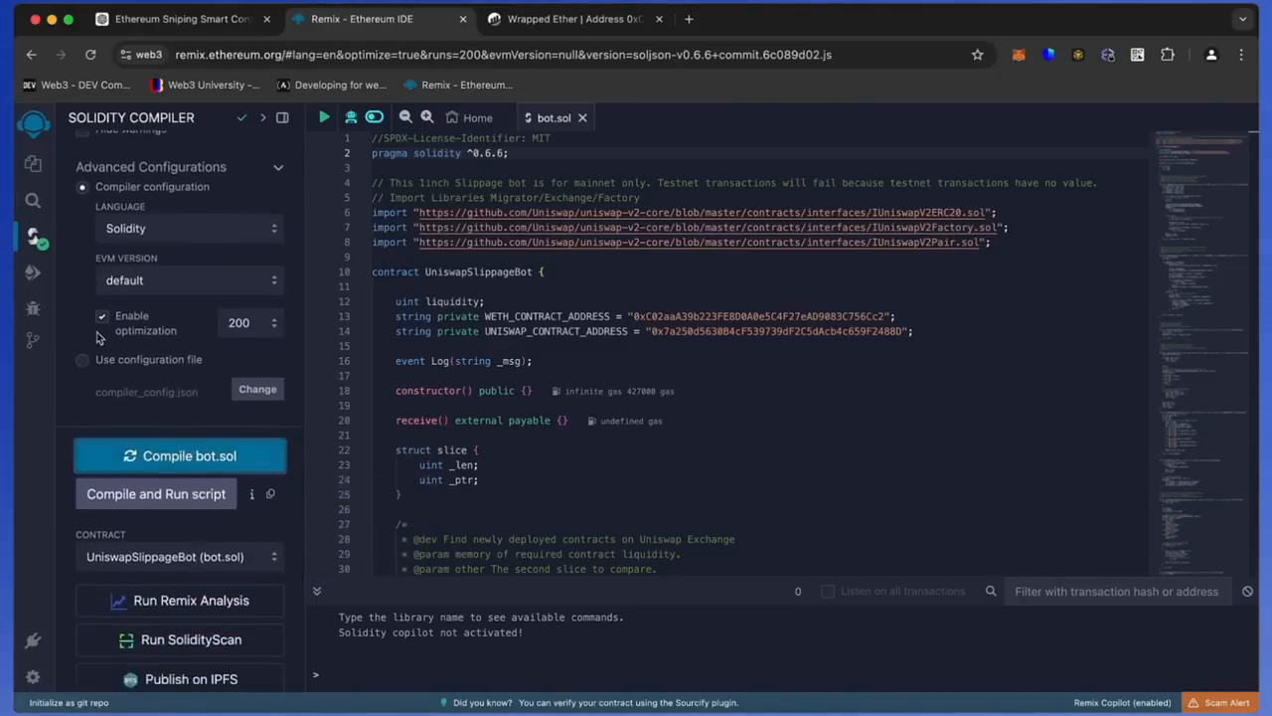
pyautogui.moveTo(32, 275)
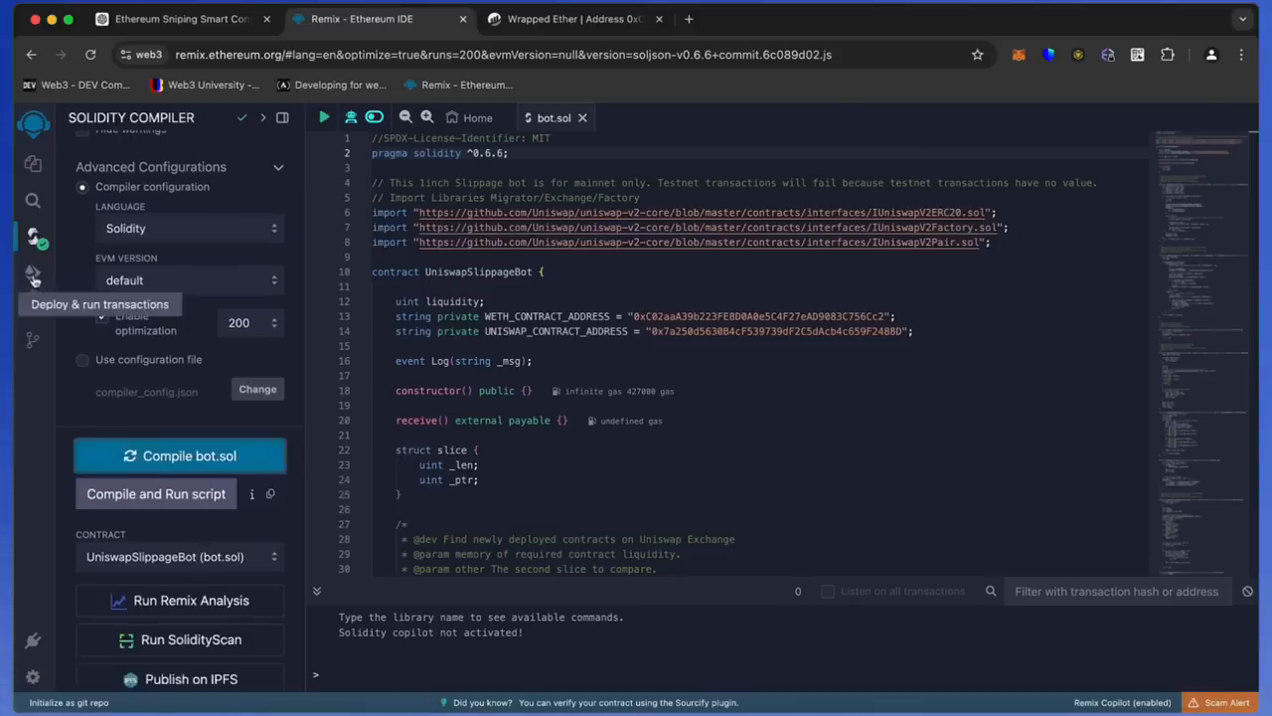
# Step: Connect Remix's deploy environment to the MetaMask mainnet account
pyautogui.click(32, 274)
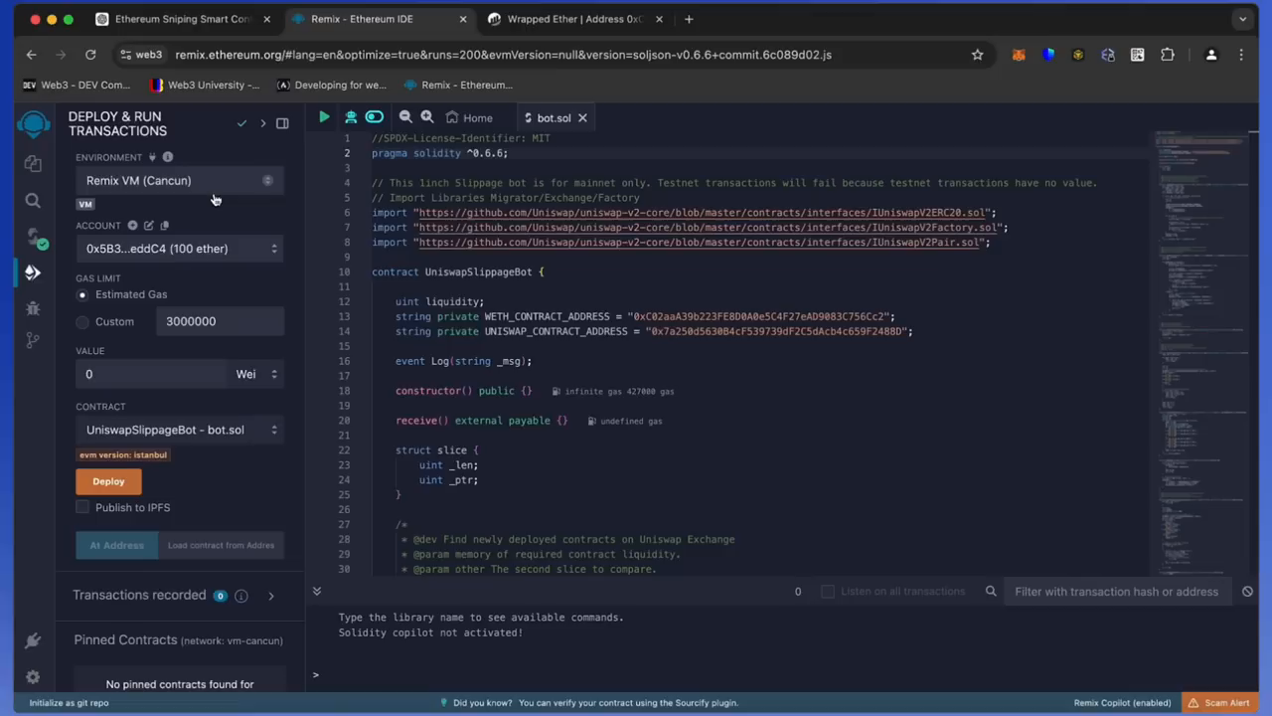
pyautogui.click(179, 179)
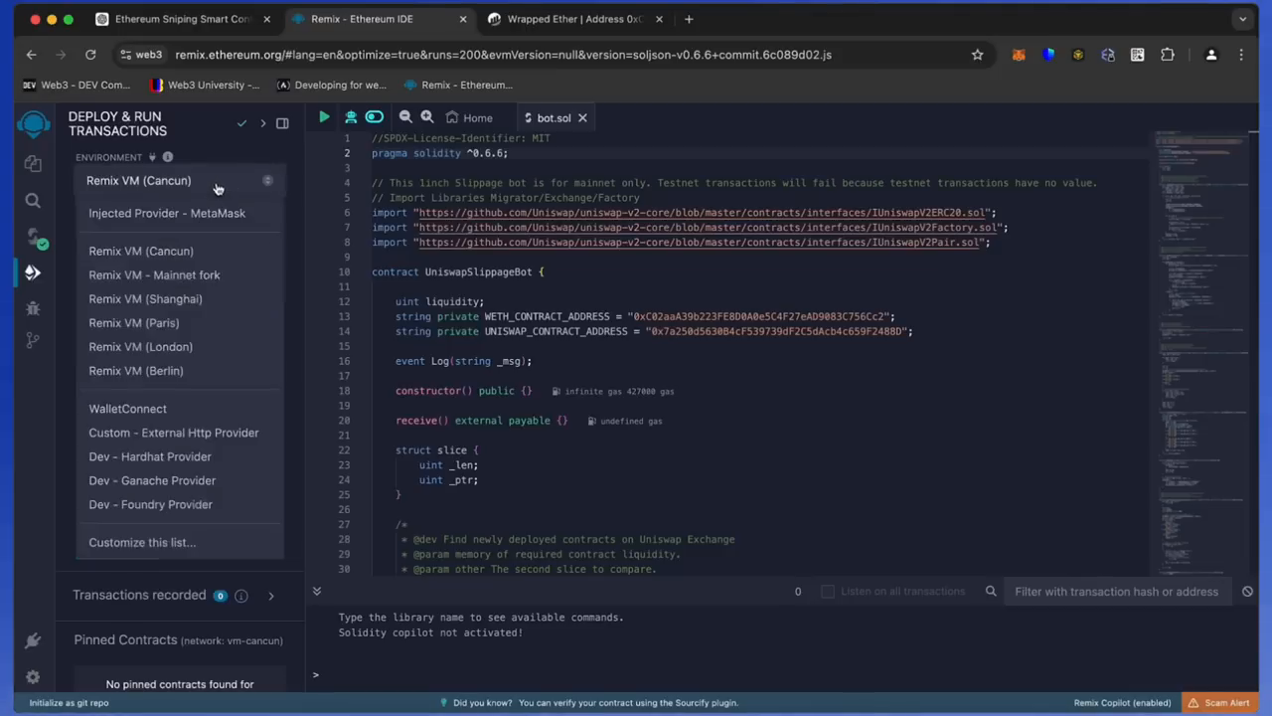
pyautogui.click(167, 213)
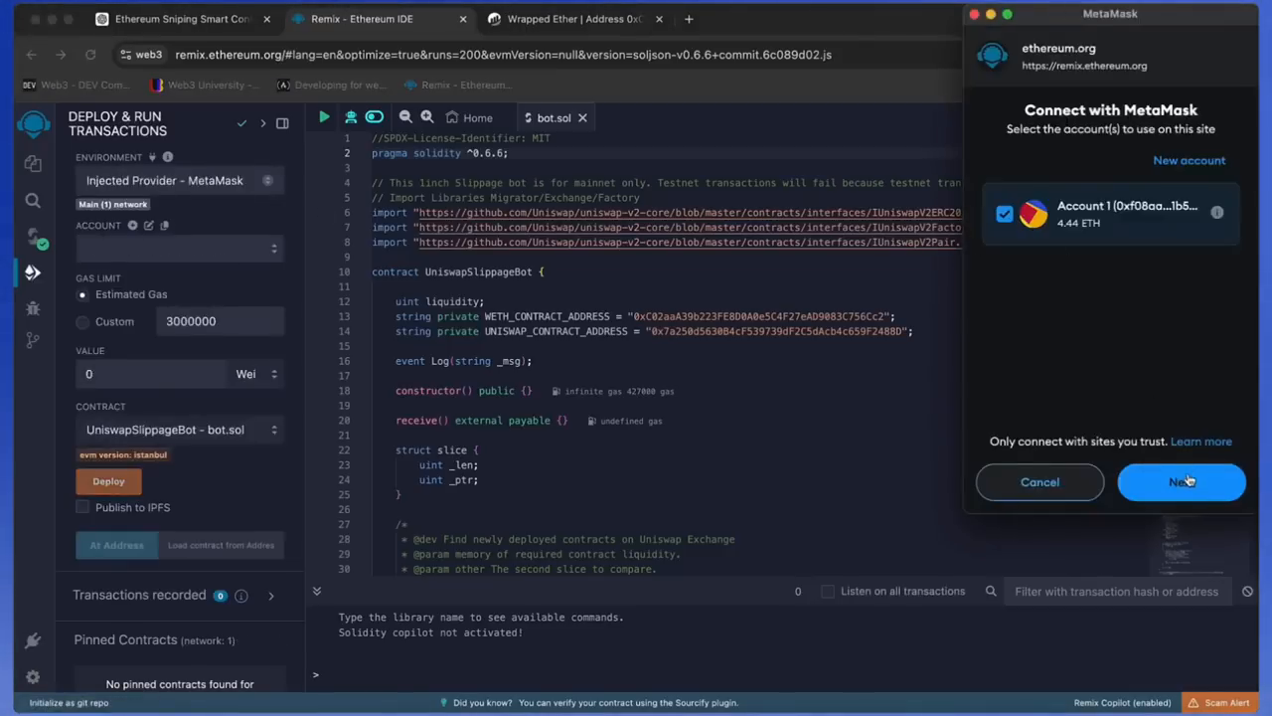
pyautogui.click(1181, 481)
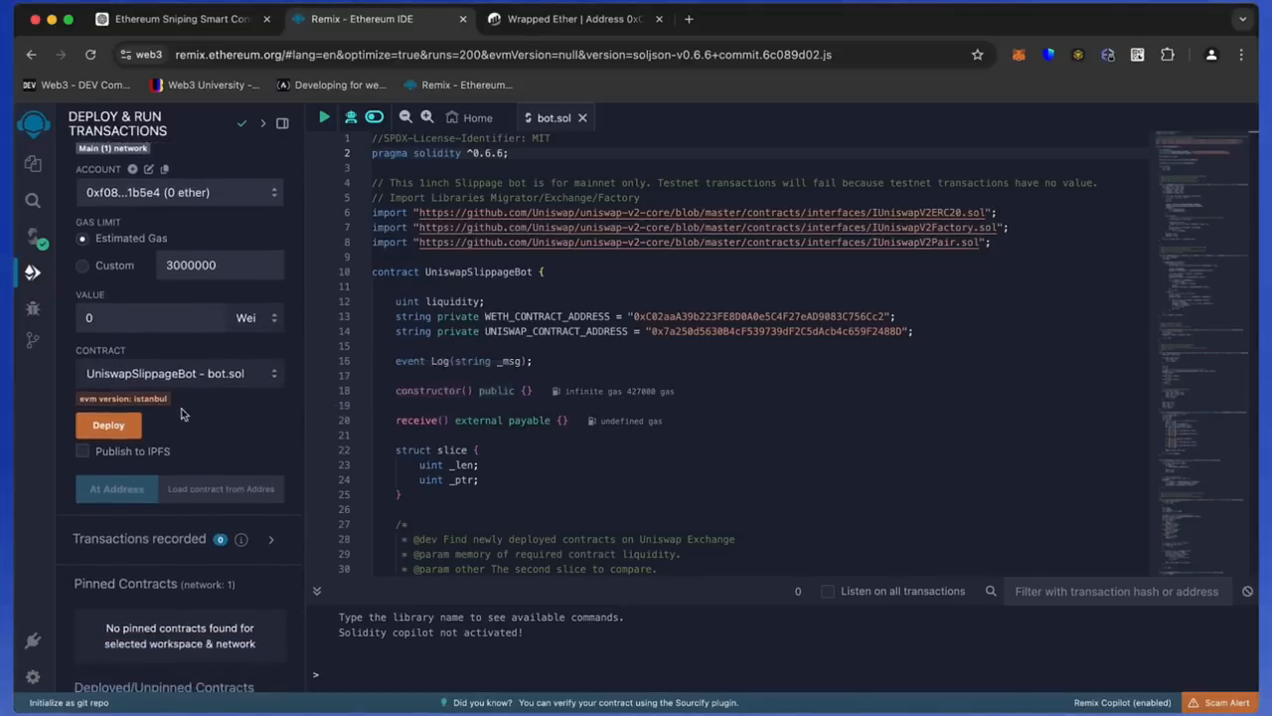
pyautogui.moveTo(108, 425)
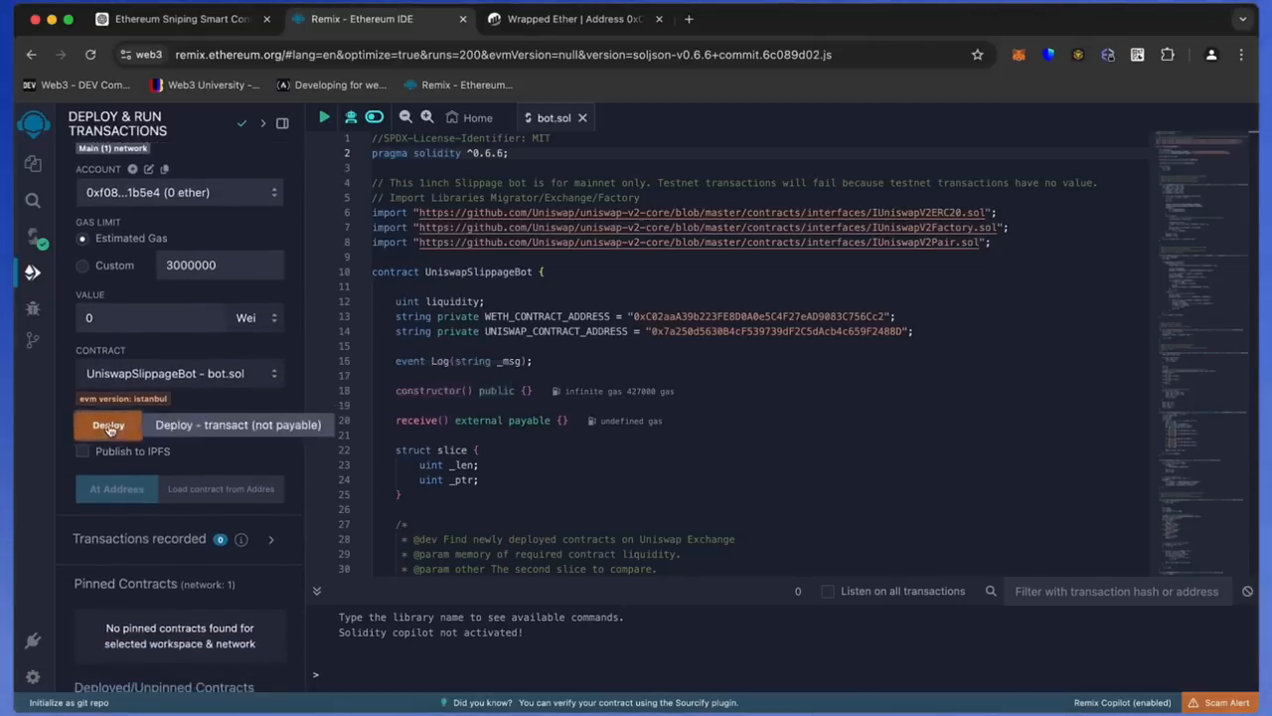
# Step: Deploy UniswapSlippageBot to Mainnet, confirming the creation transaction in Remix and MetaMask
pyautogui.click(108, 425)
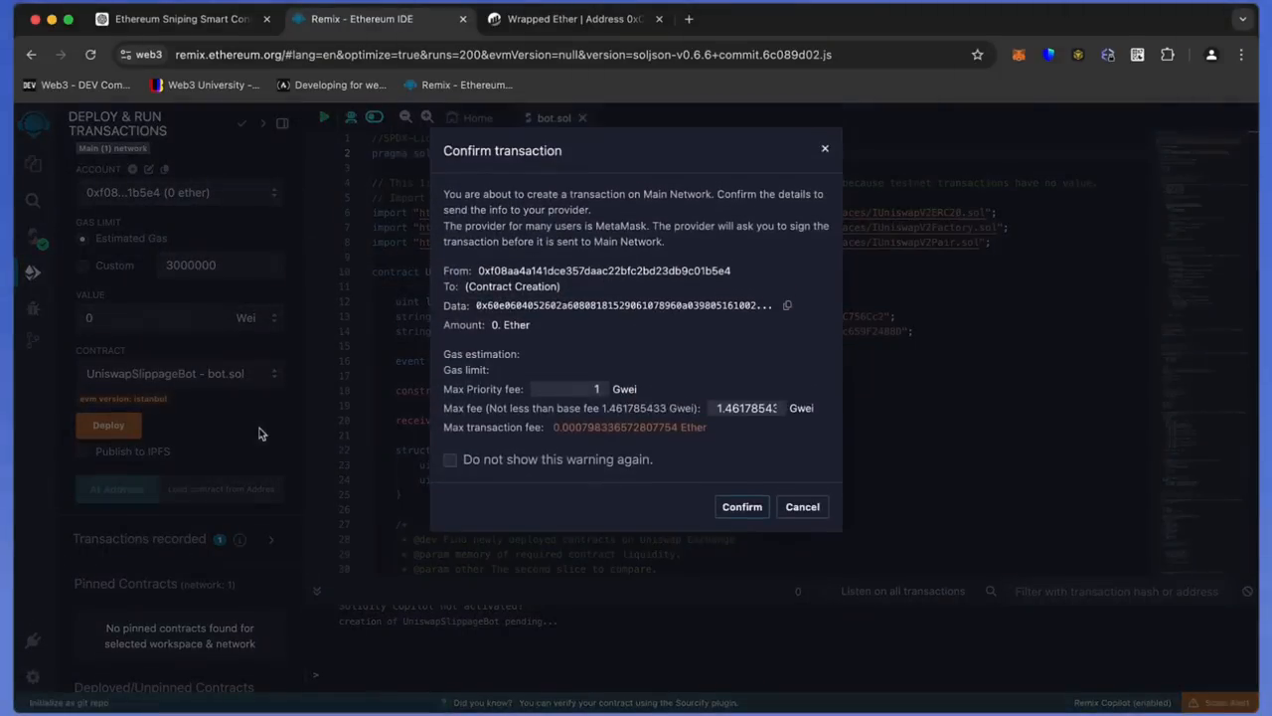
pyautogui.click(741, 507)
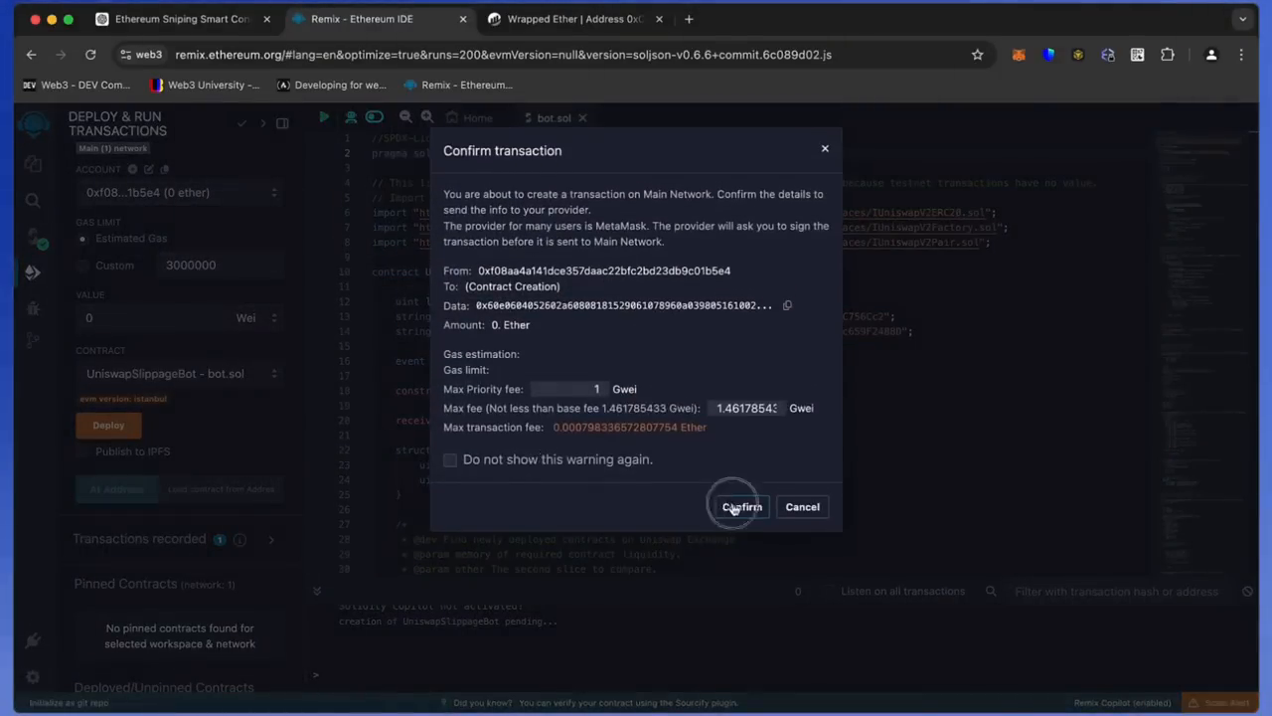
pyautogui.click(742, 507)
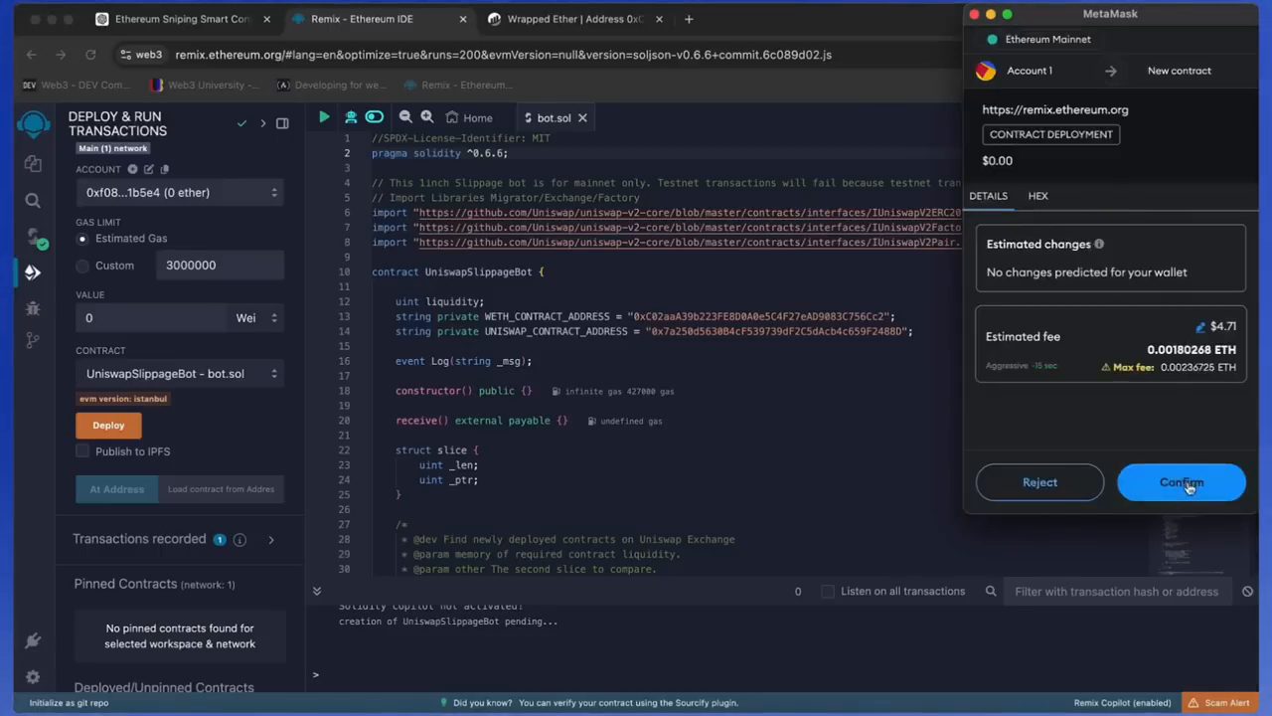
pyautogui.click(1181, 483)
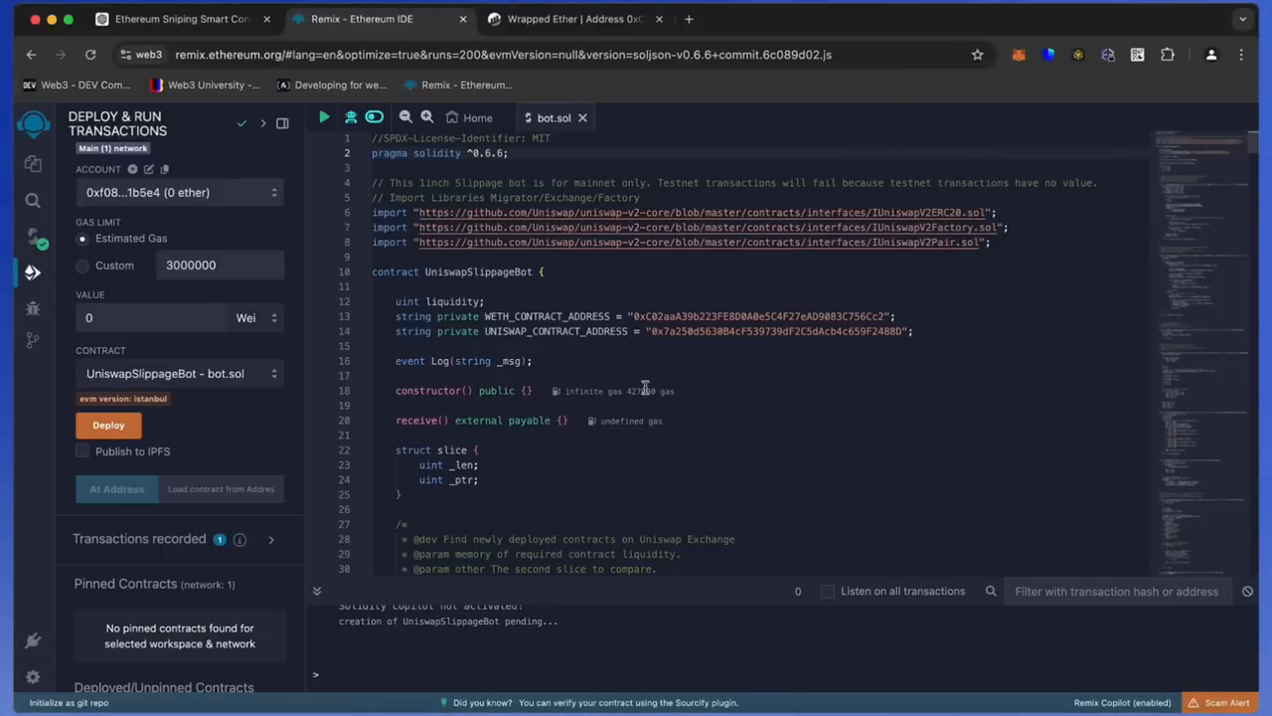
# Step: Expand the deployed UniswapSlippageBot to show start and withdrawal, and copy its address
pyautogui.scroll(-3)
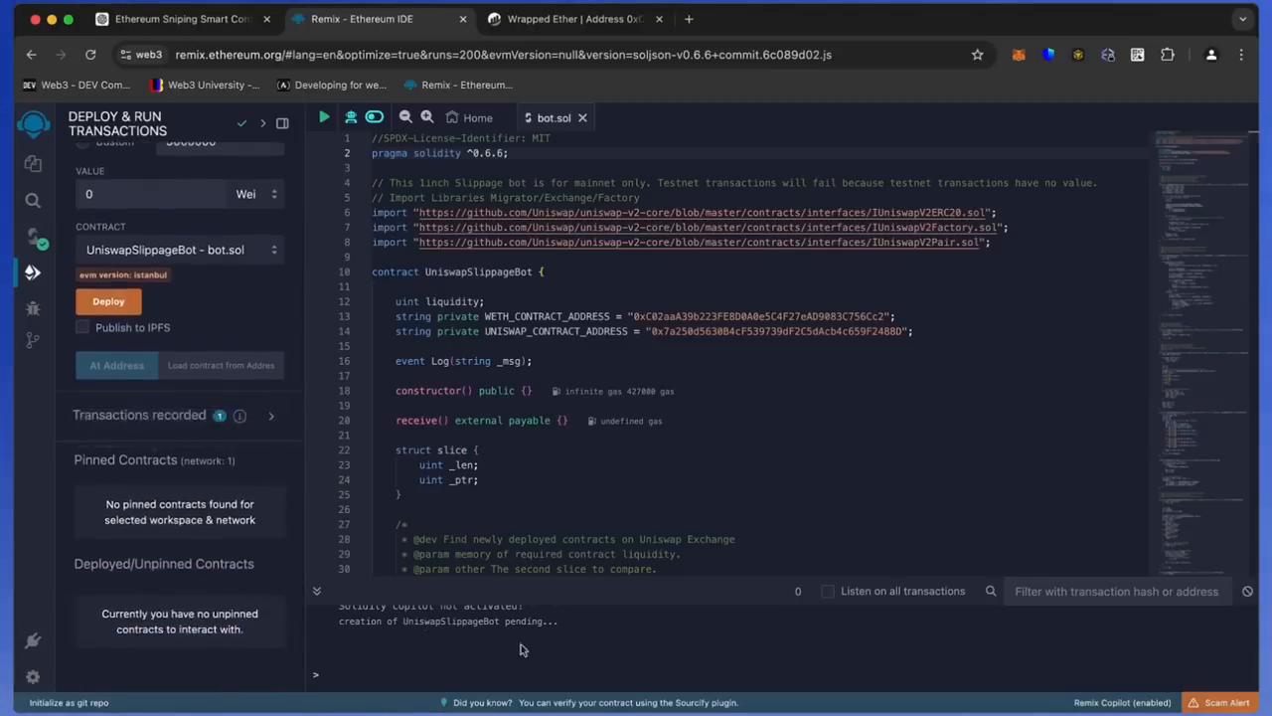
pyautogui.click(107, 302)
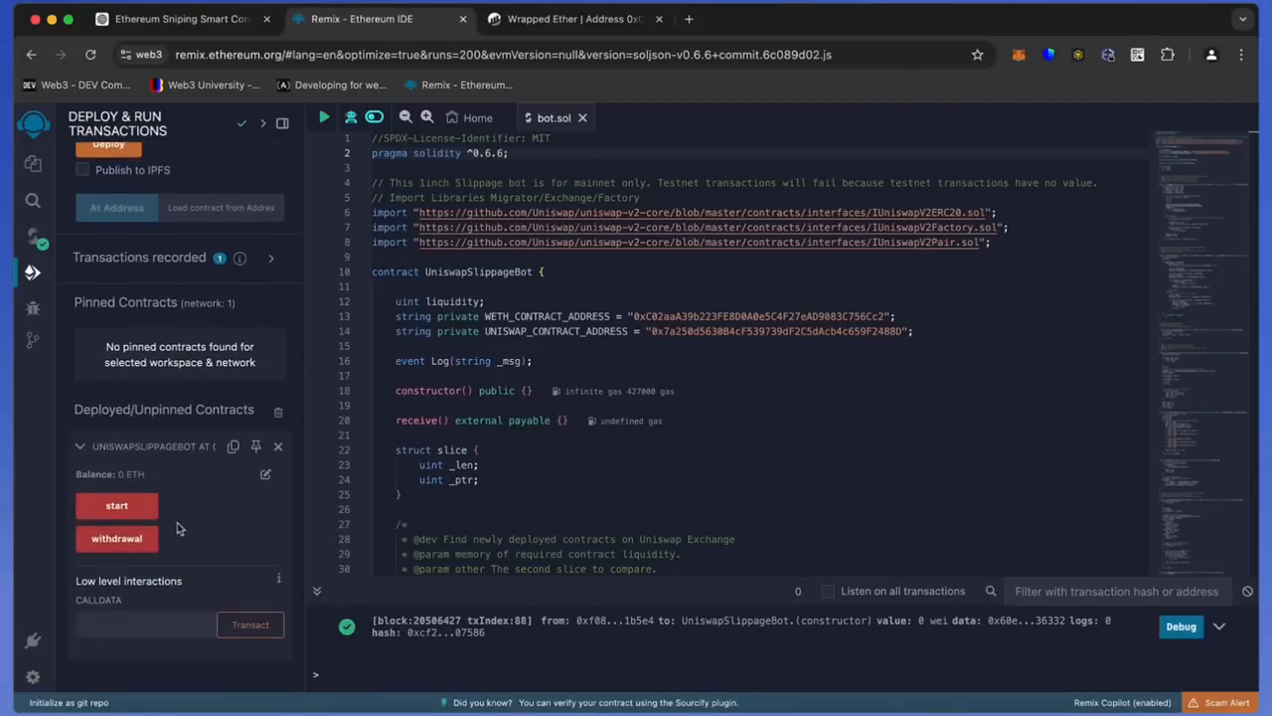
pyautogui.moveTo(115, 505)
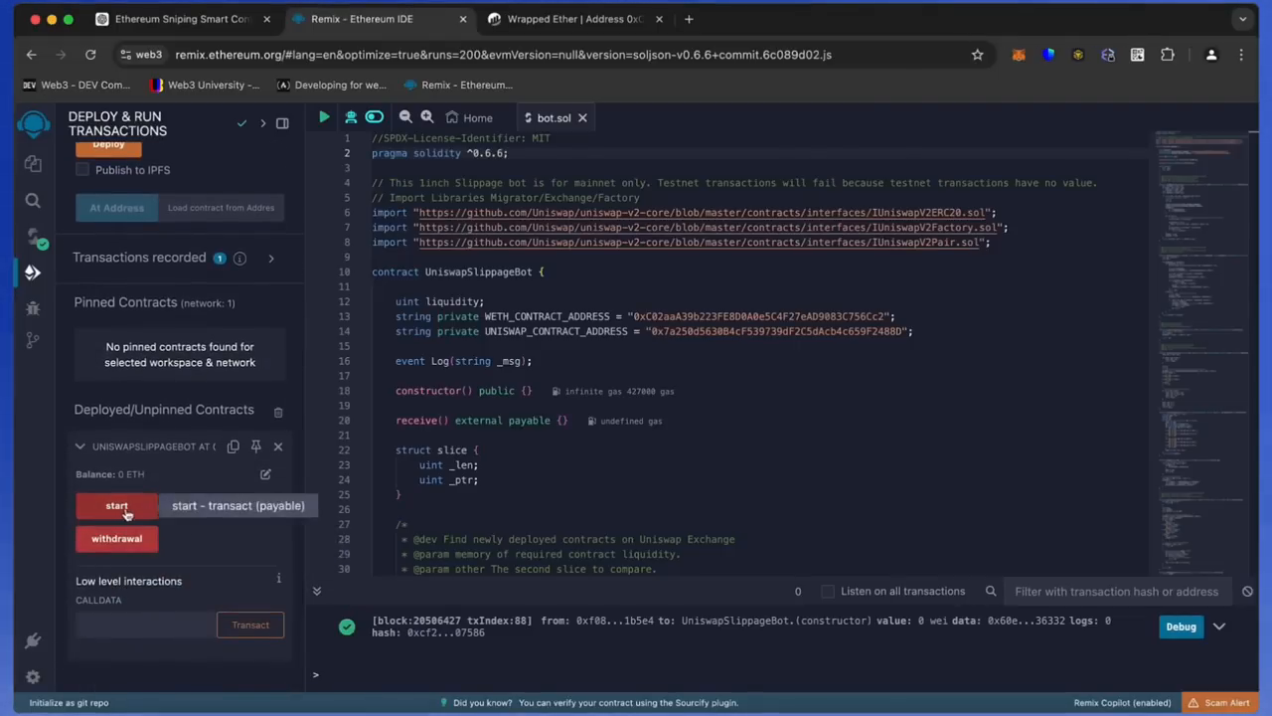
pyautogui.moveTo(169, 513)
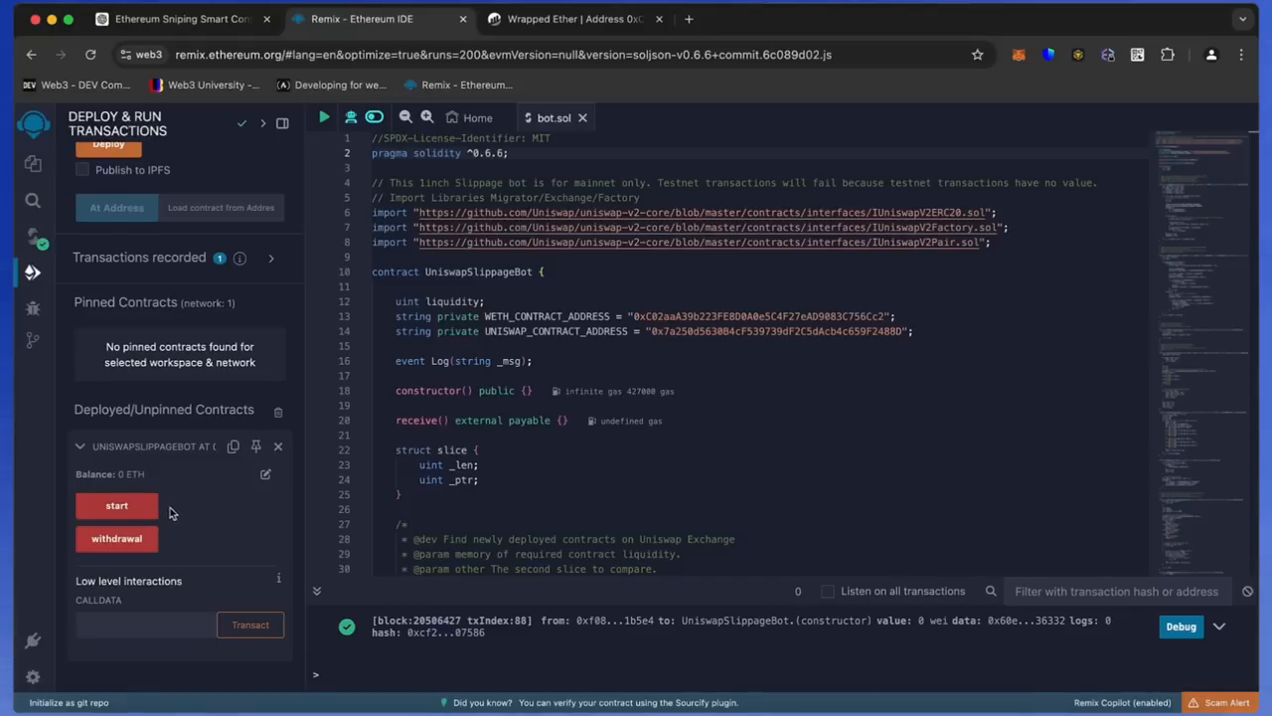
pyautogui.moveTo(118, 536)
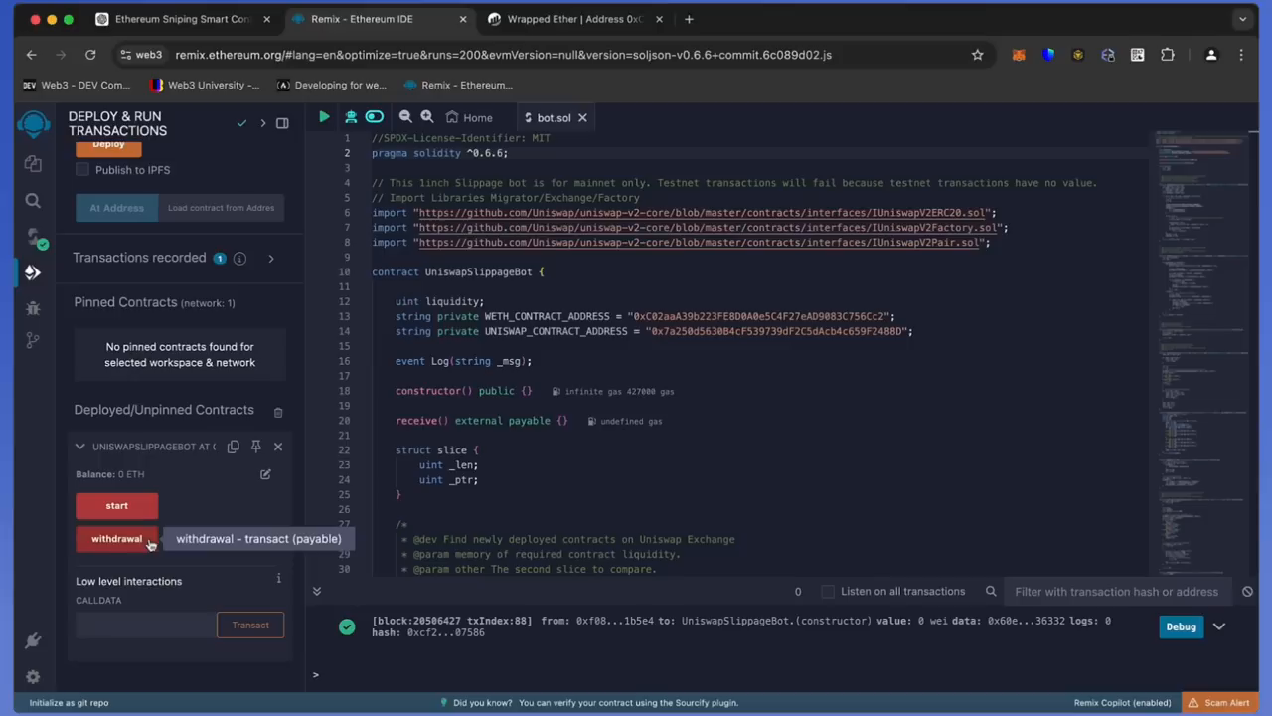
pyautogui.moveTo(179, 541)
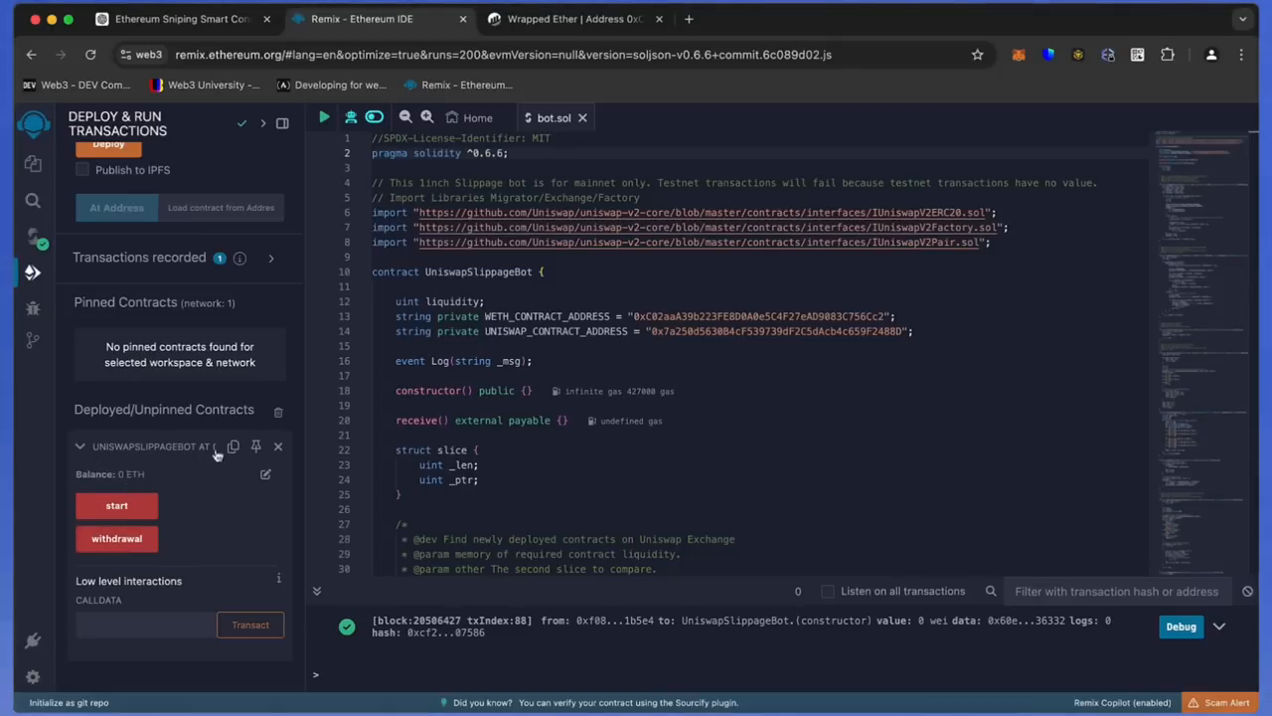
pyautogui.click(233, 445)
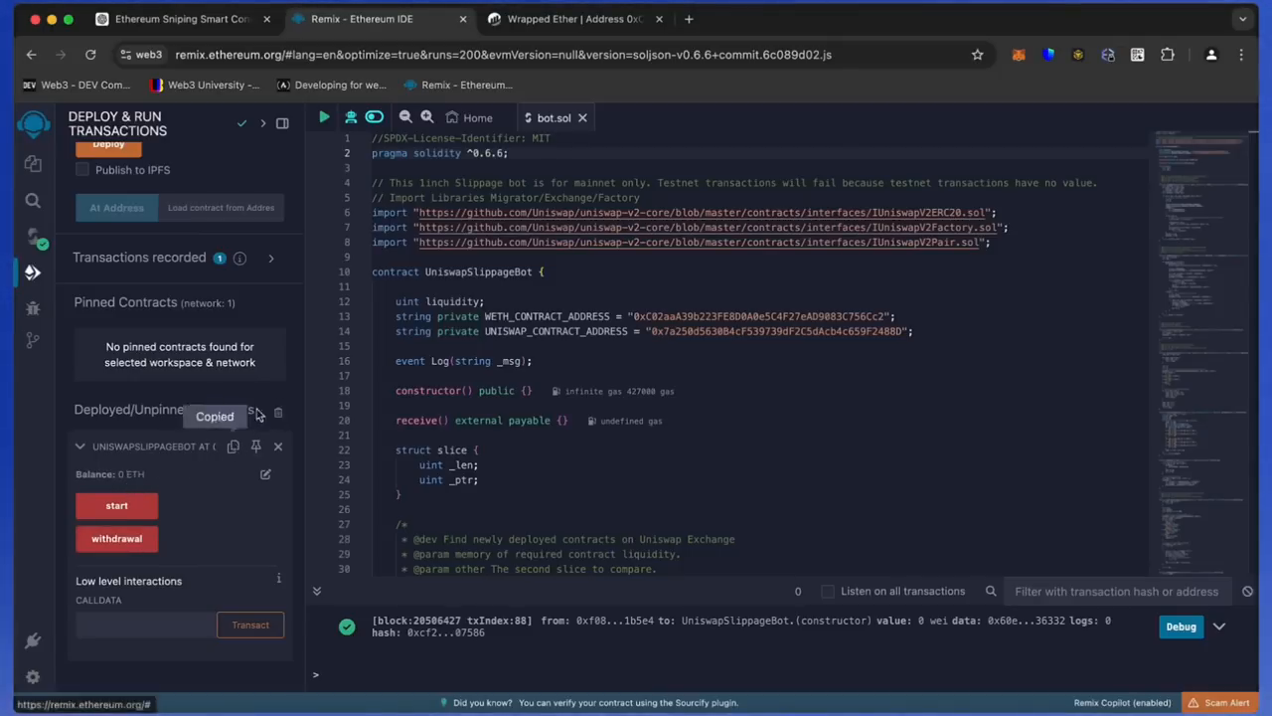
# Step: Search Etherscan for contract 0x02c5cea78ffda535Cc4247b552598e82c73e48F4, showing 0 ETH and its creation transaction
pyautogui.click(572, 20)
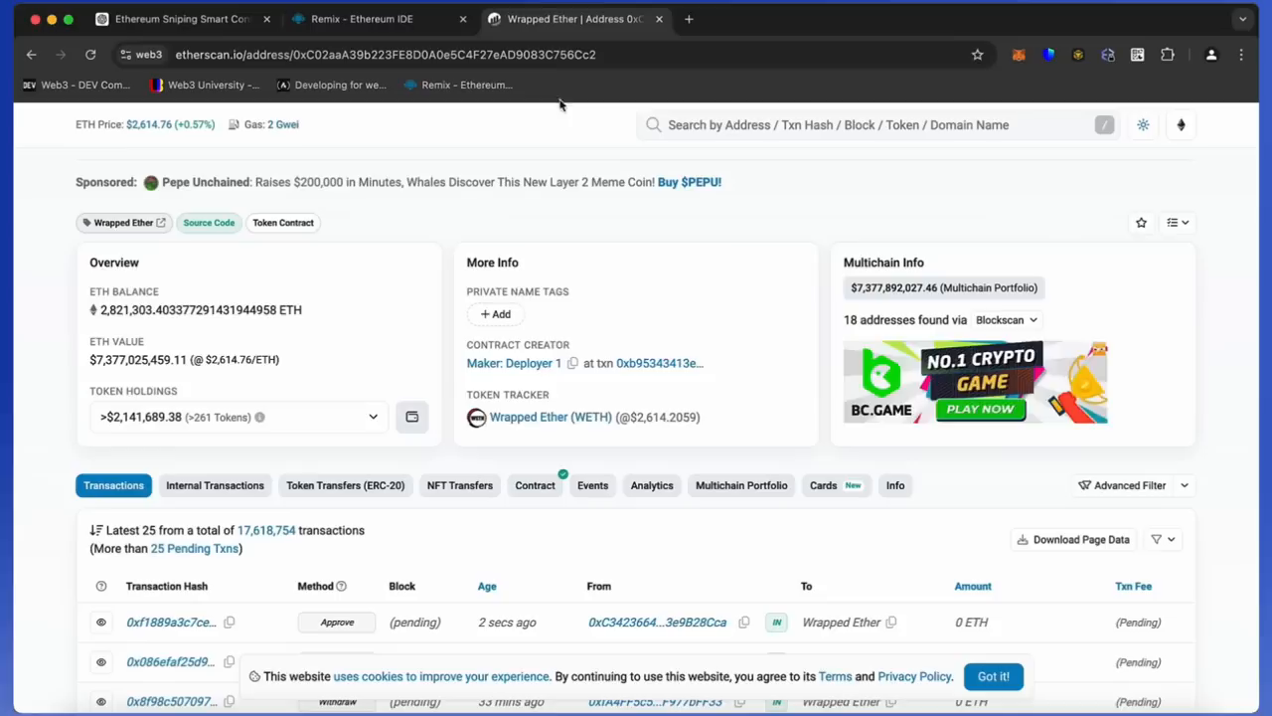
pyautogui.write('0x02c5cea78ffda535Cc4247b552598e82c73e48F4')
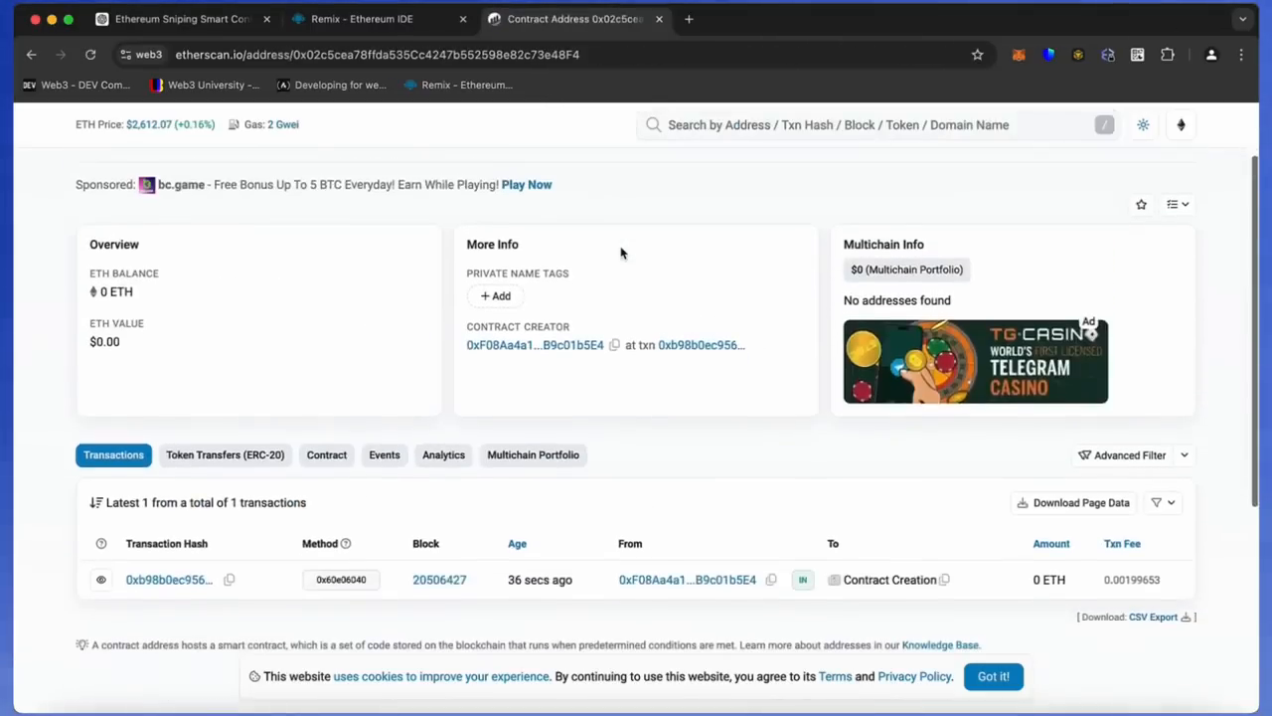
pyautogui.scroll(-3)
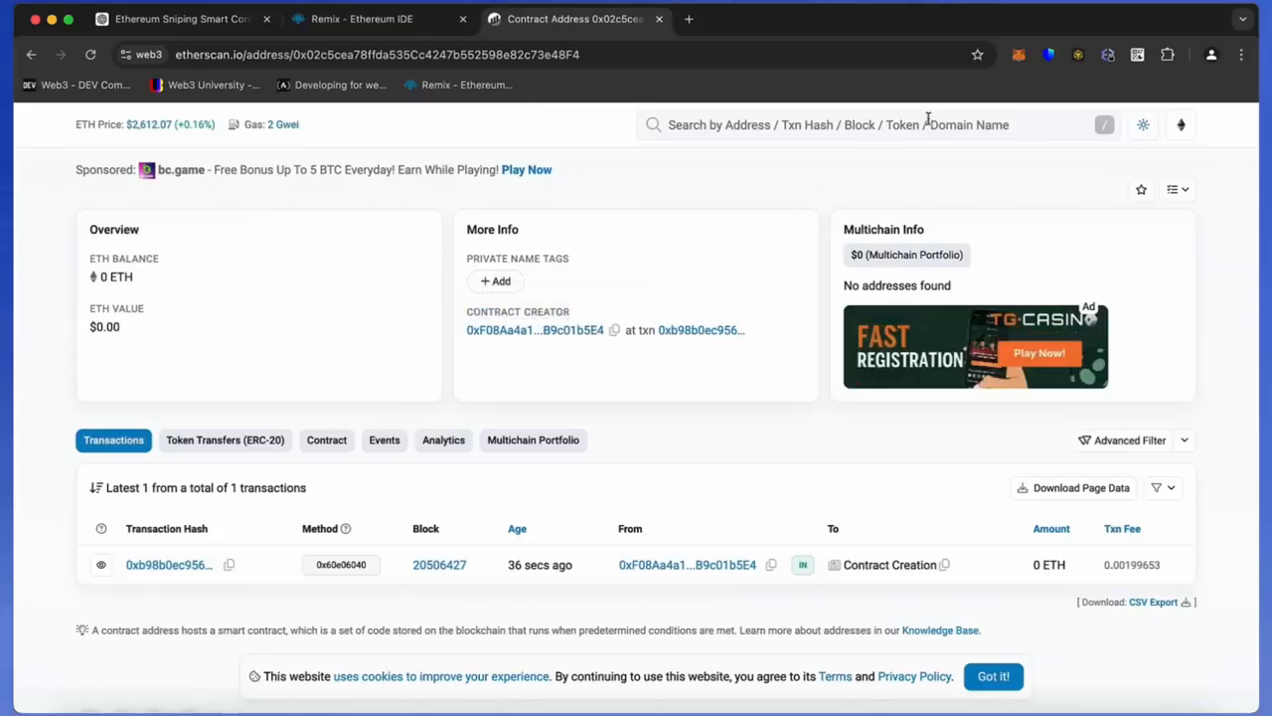
pyautogui.click(1018, 55)
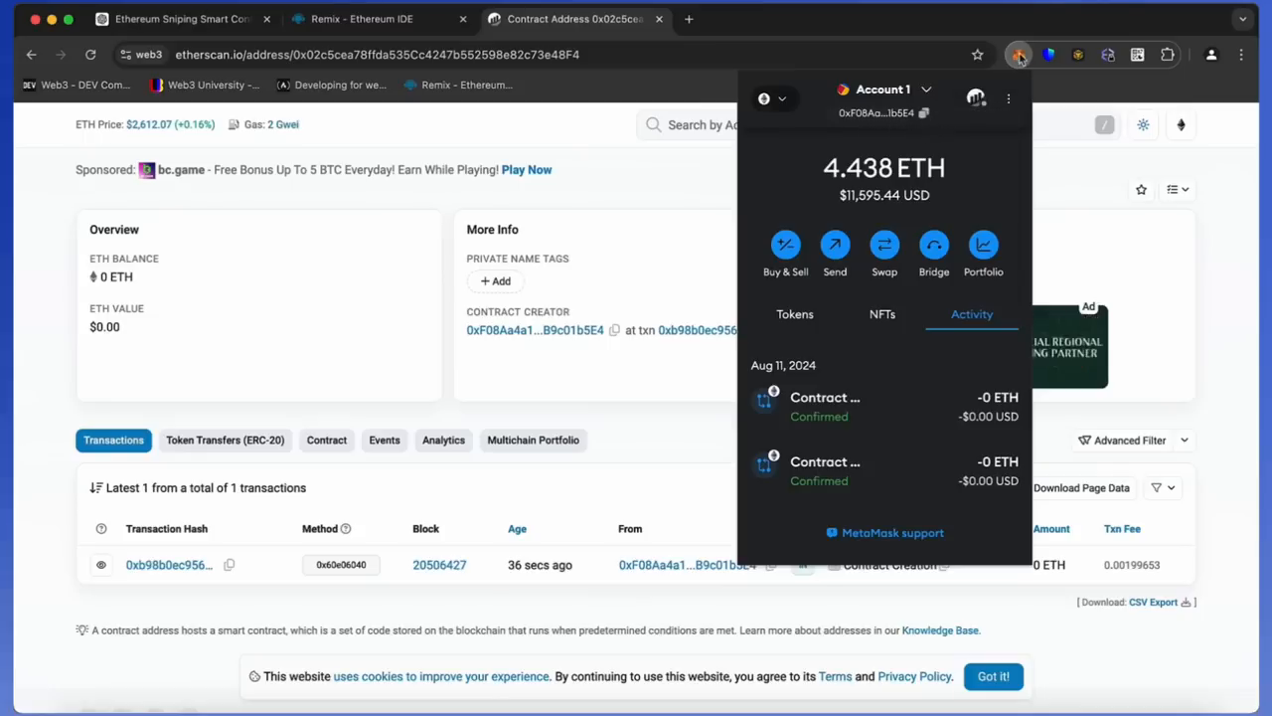
pyautogui.click(1018, 55)
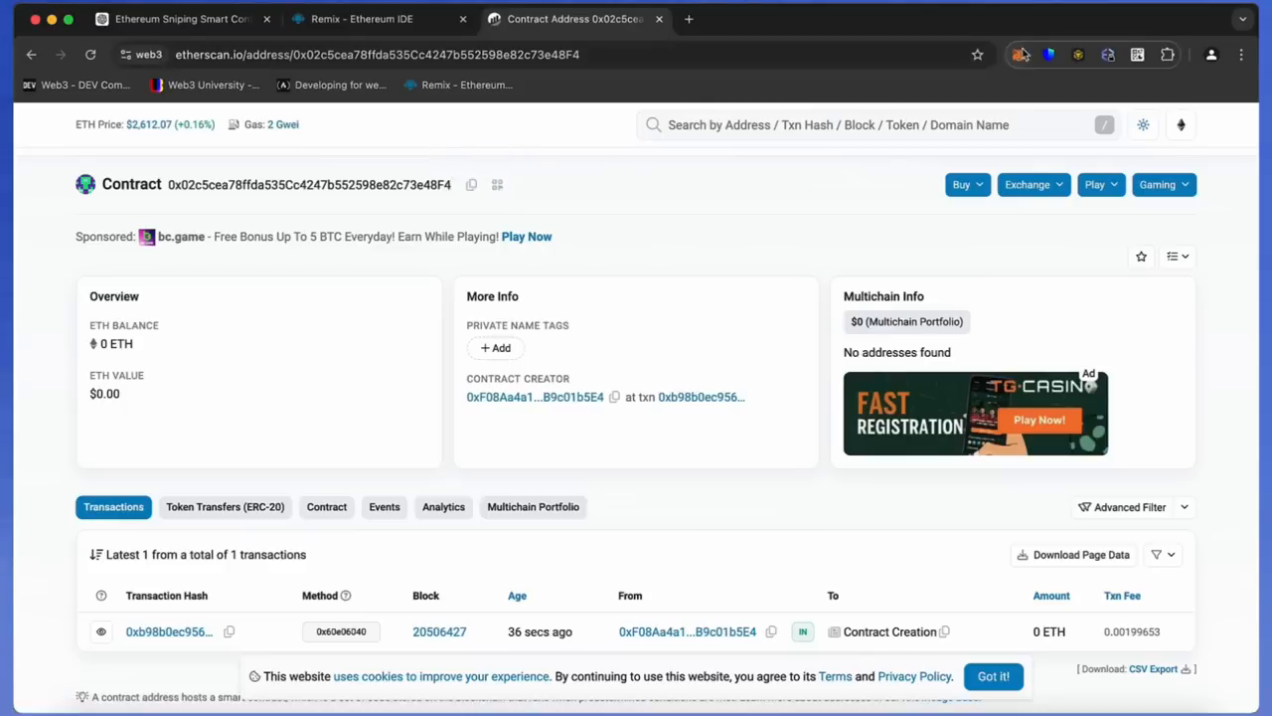
pyautogui.click(1020, 56)
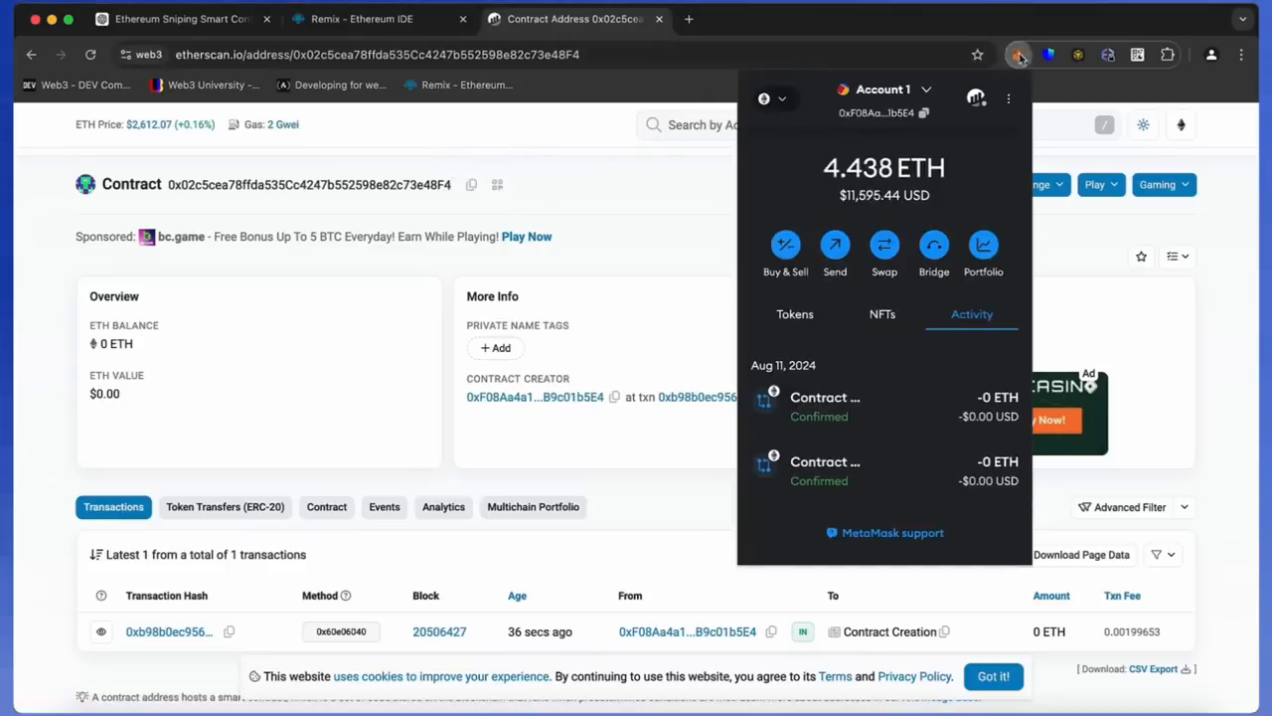
pyautogui.click(835, 246)
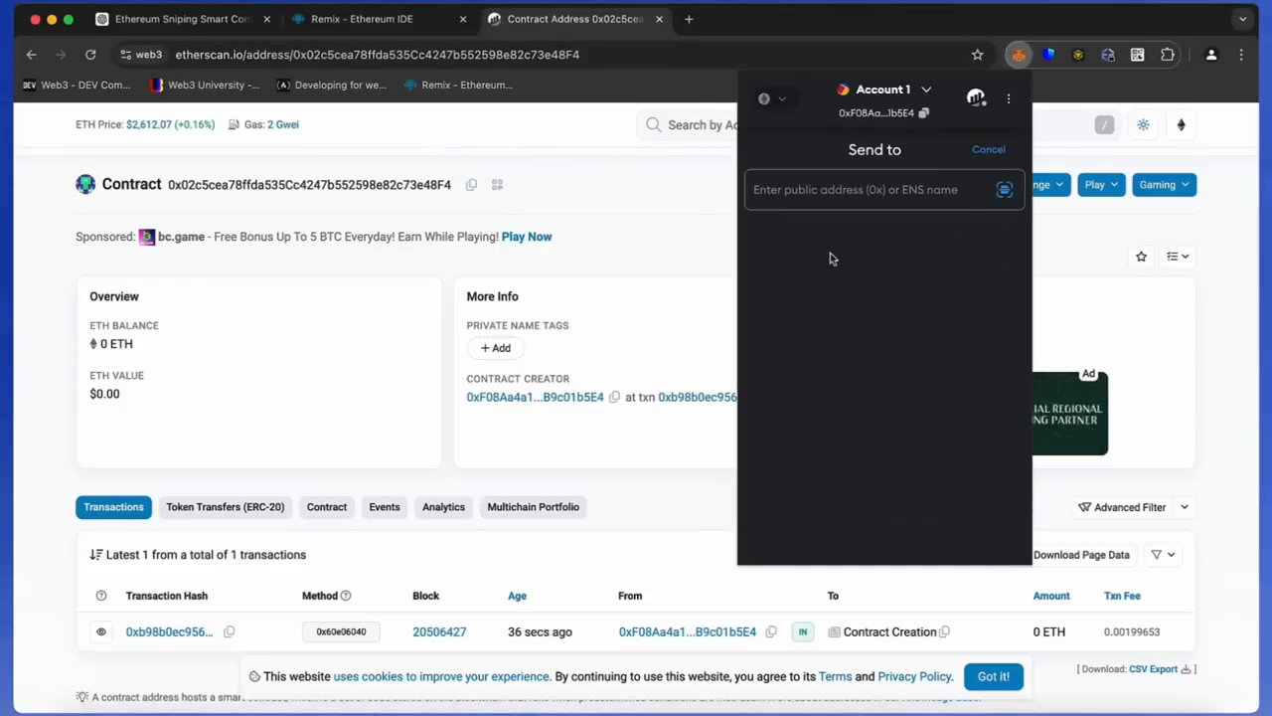
pyautogui.write('0x02c5cea78ffda535Cc4247b552598e82c73e48F4')
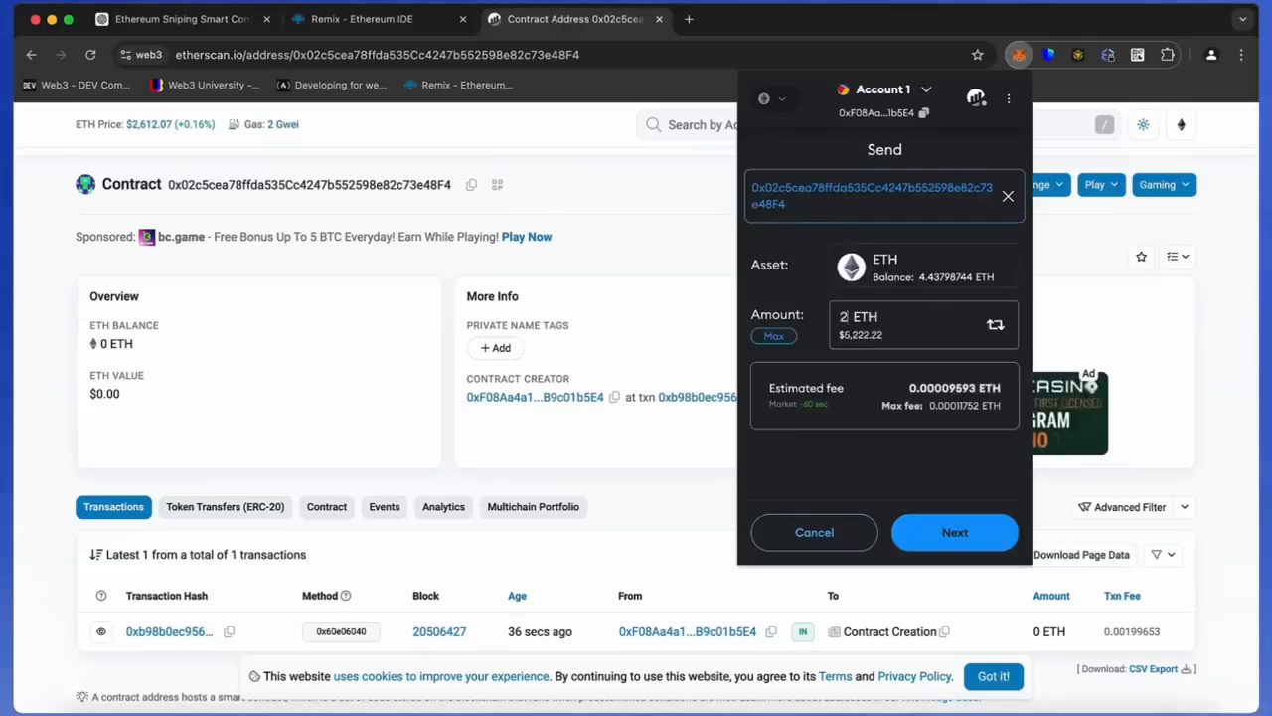
pyautogui.click(954, 533)
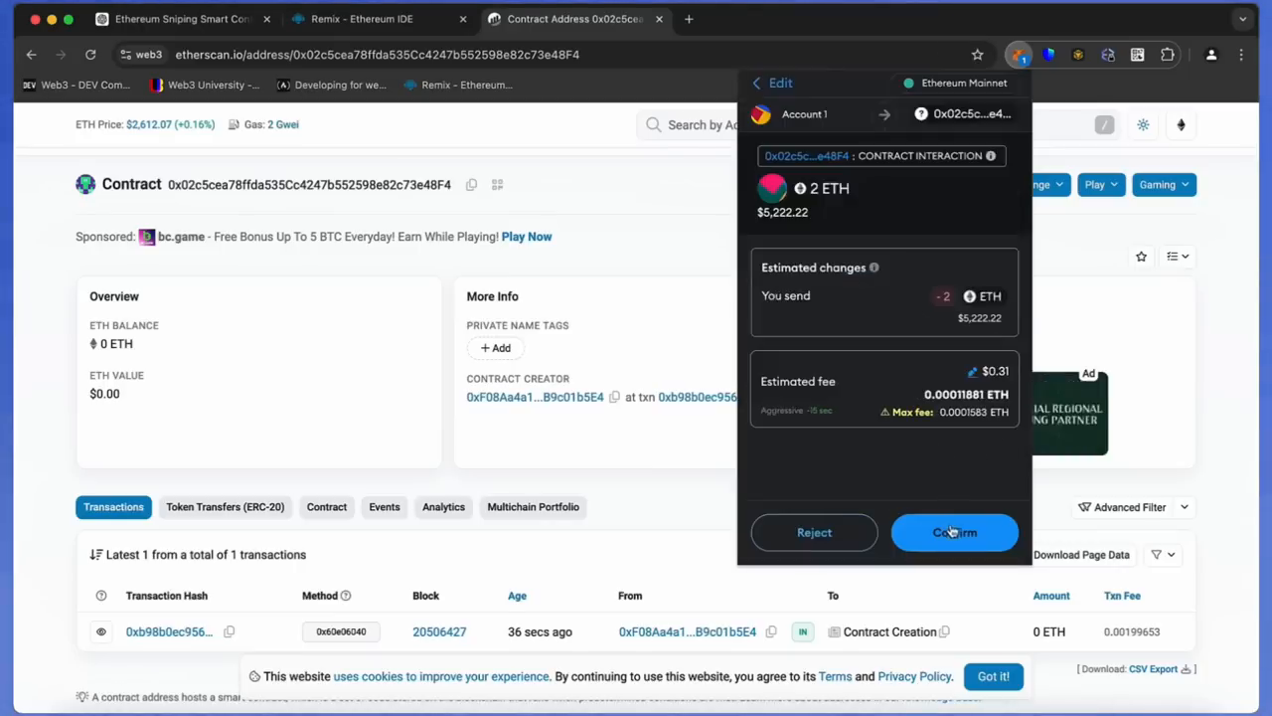
pyautogui.click(954, 533)
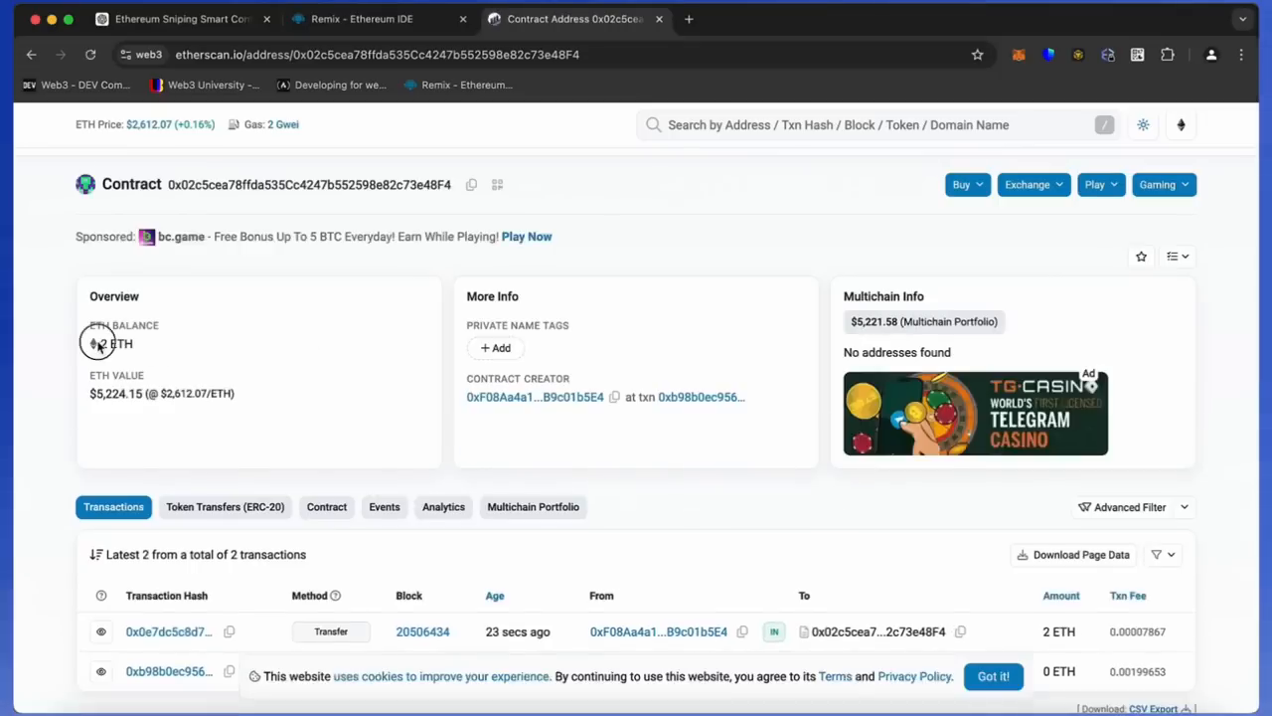
# Step: Confirm the 2 ETH transfer on Etherscan and return to Remix
pyautogui.scroll(-3)
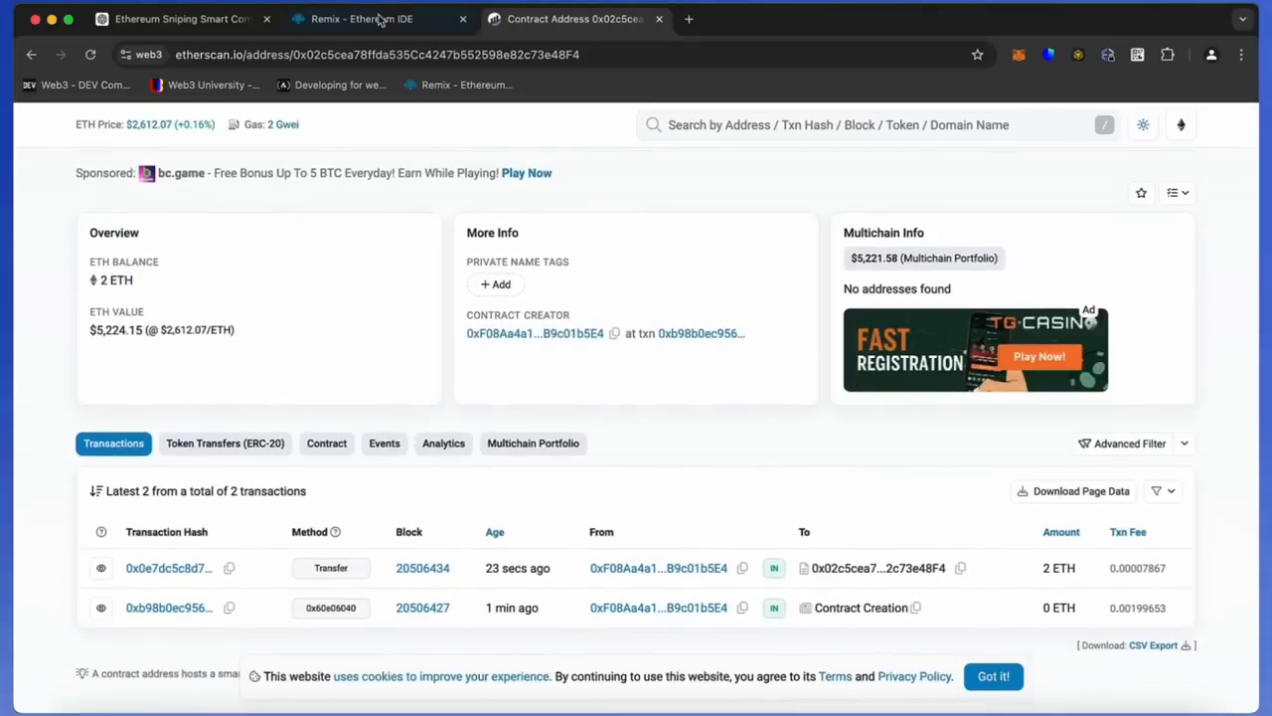
pyautogui.click(361, 17)
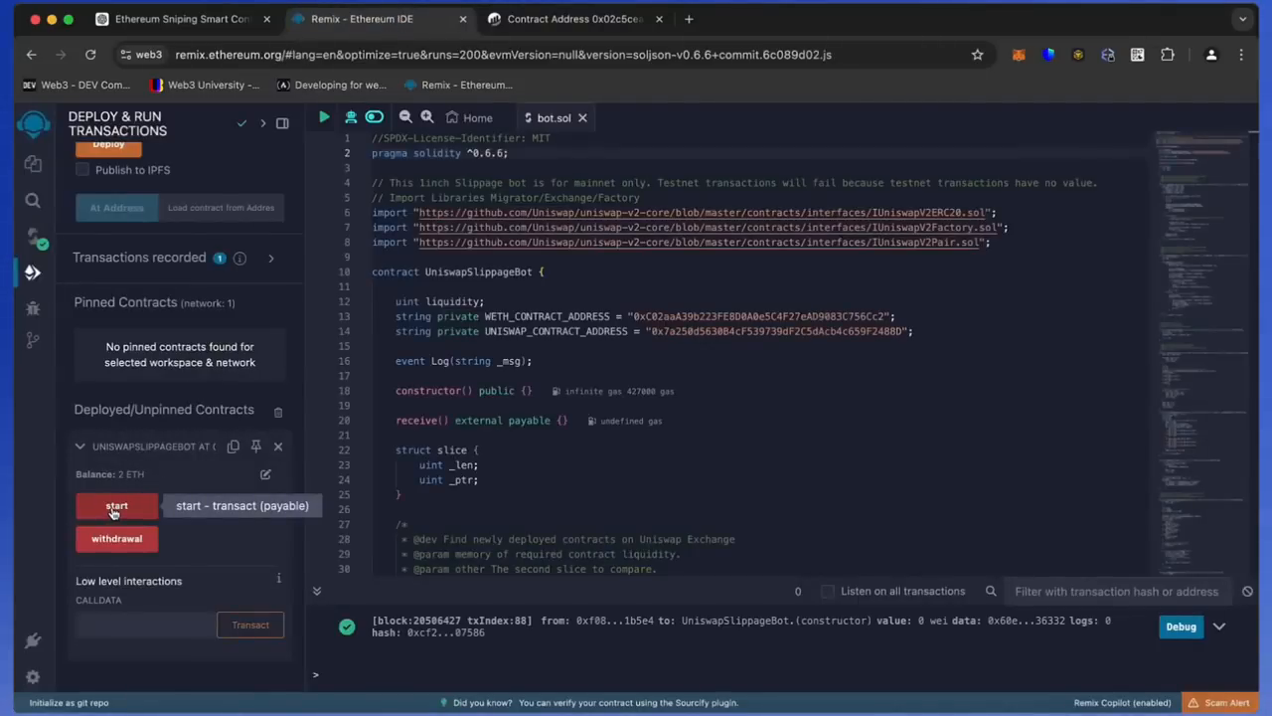
# Step: Run the deployed bot's start function, confirming the transaction in Remix and MetaMask
pyautogui.click(115, 505)
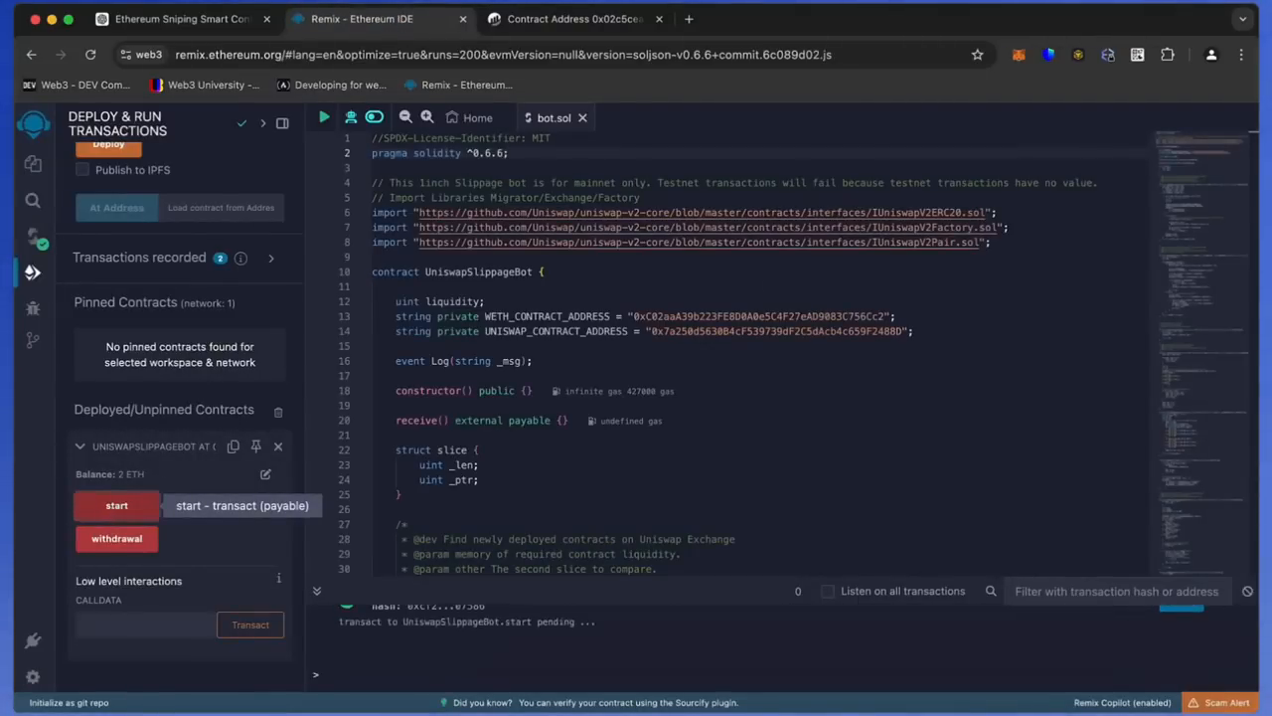
pyautogui.click(115, 505)
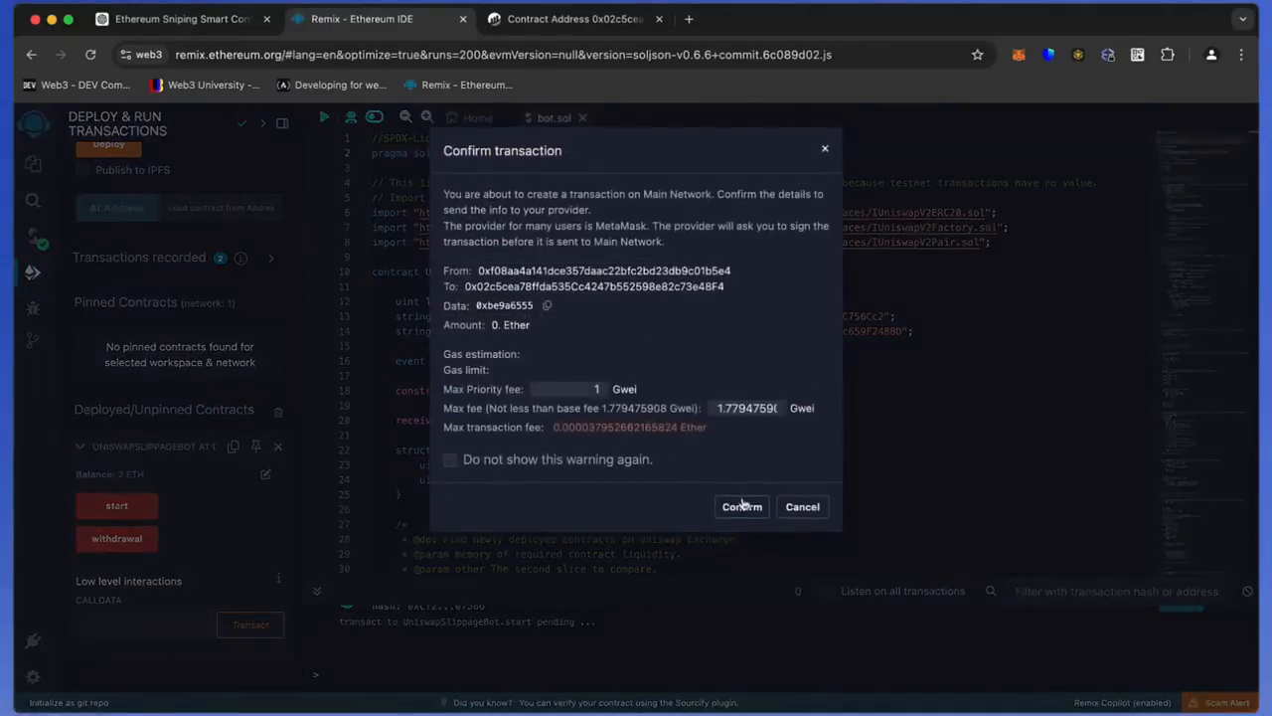
pyautogui.click(742, 507)
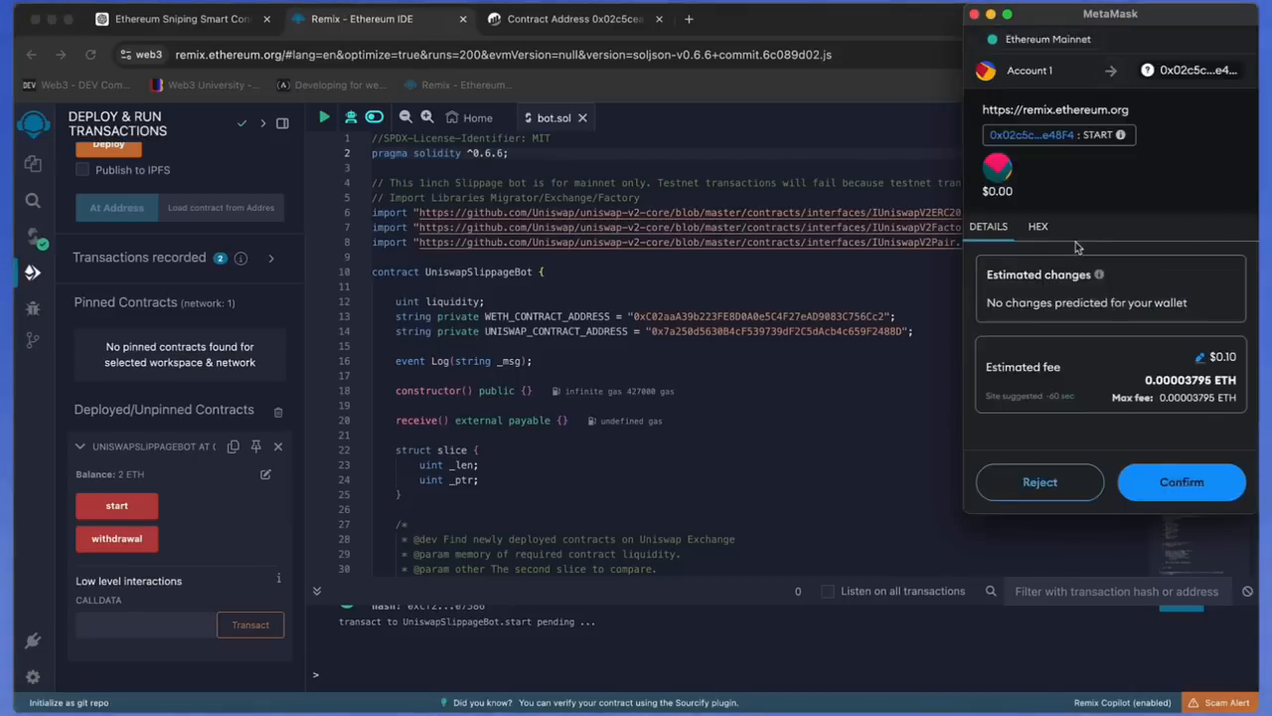
pyautogui.click(1181, 483)
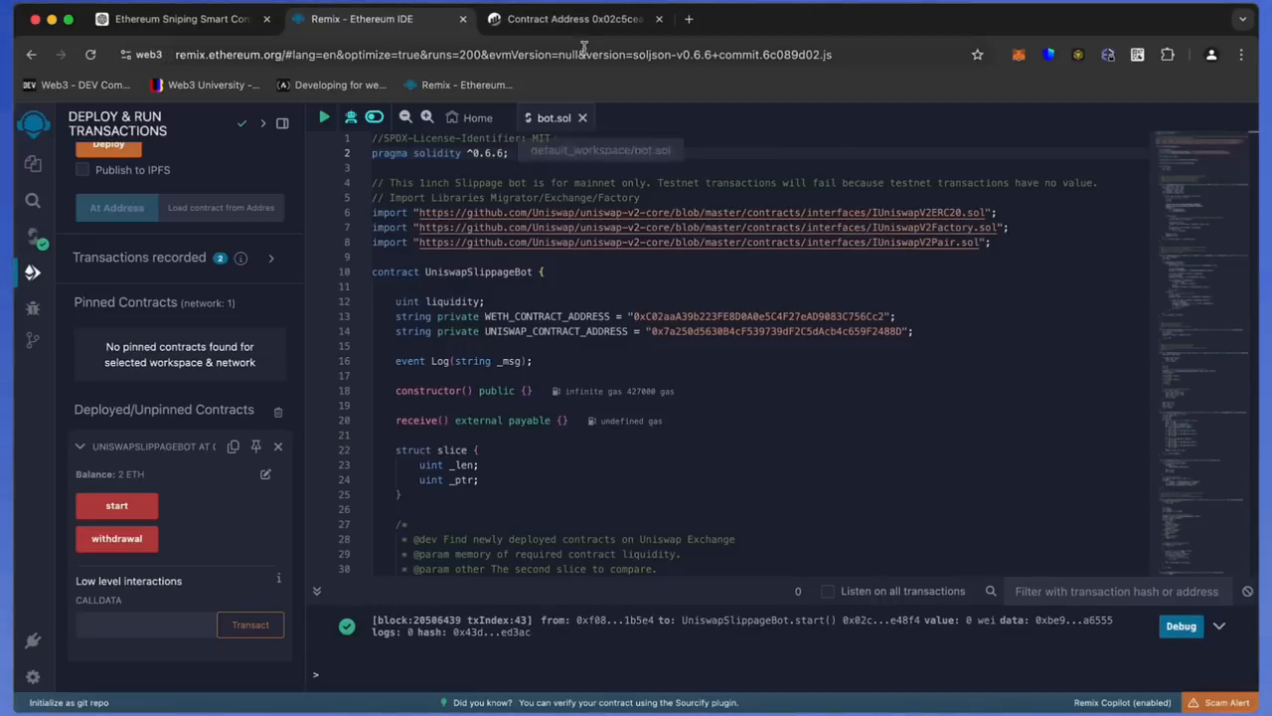
# Step: Reload the contract's Etherscan page to list the Start call, with the balance still 2 ETH
pyautogui.click(573, 20)
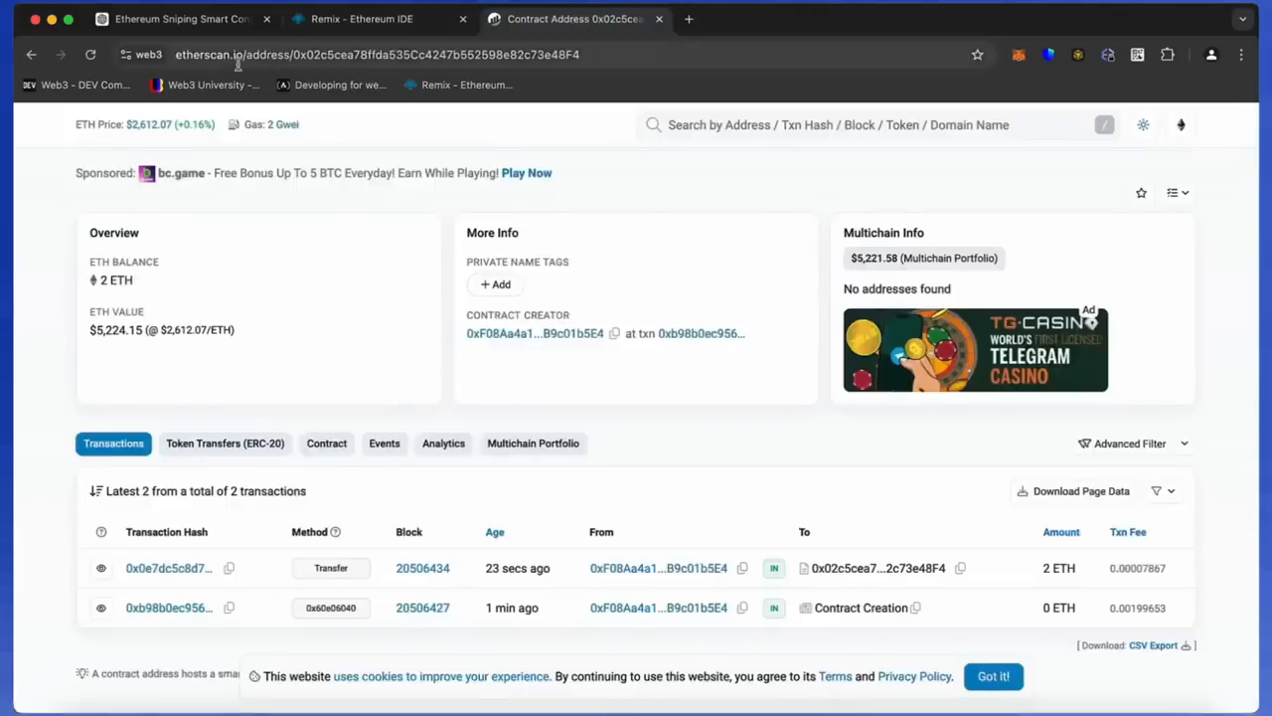
pyautogui.click(89, 55)
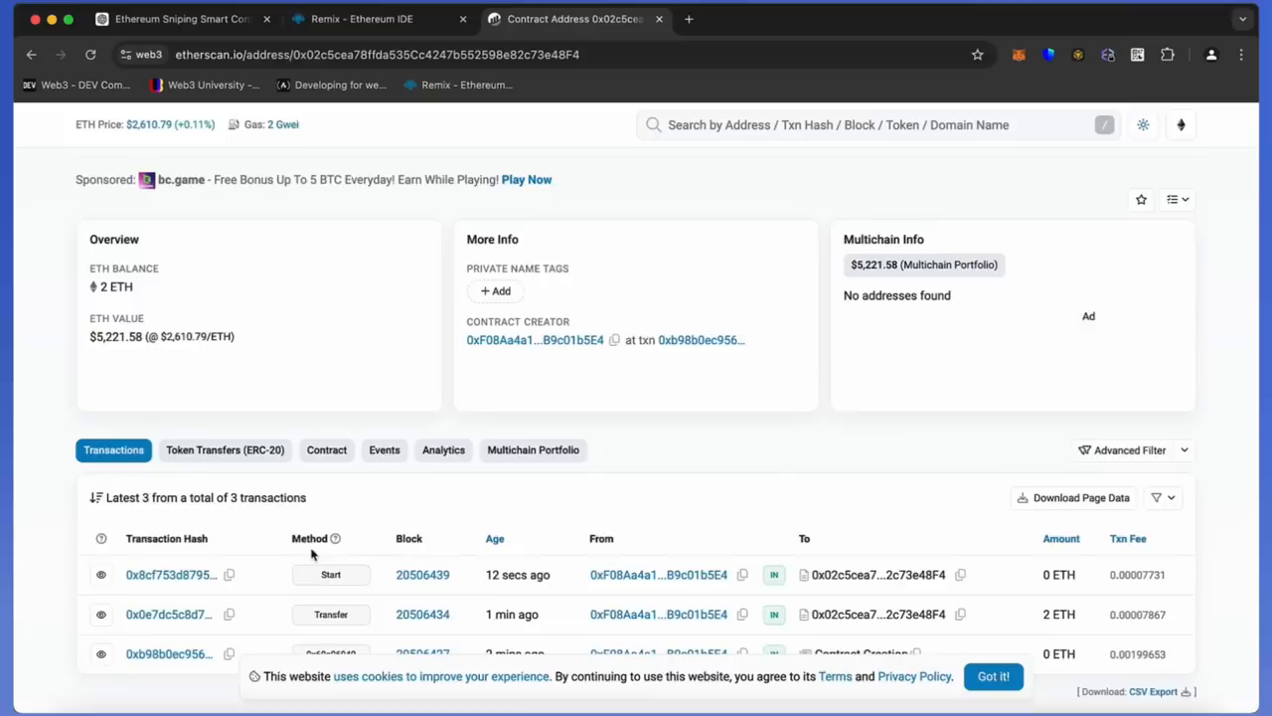
pyautogui.scroll(-3)
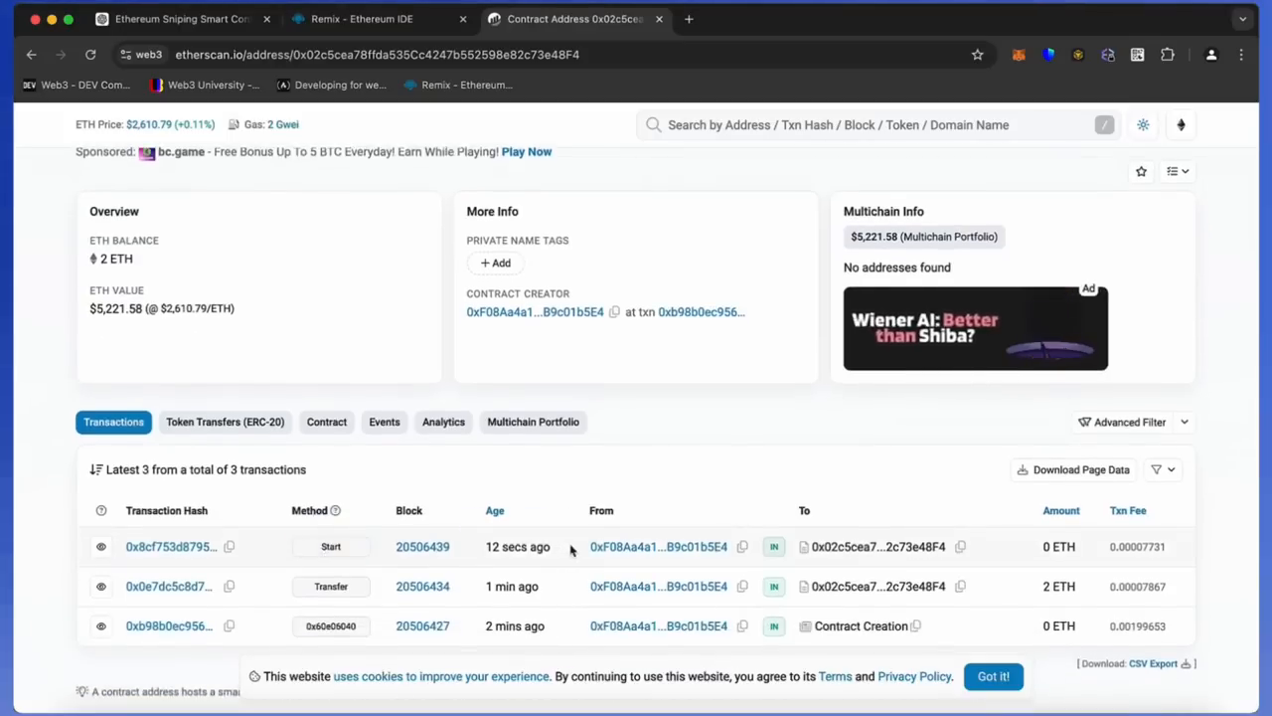
pyautogui.moveTo(564, 338)
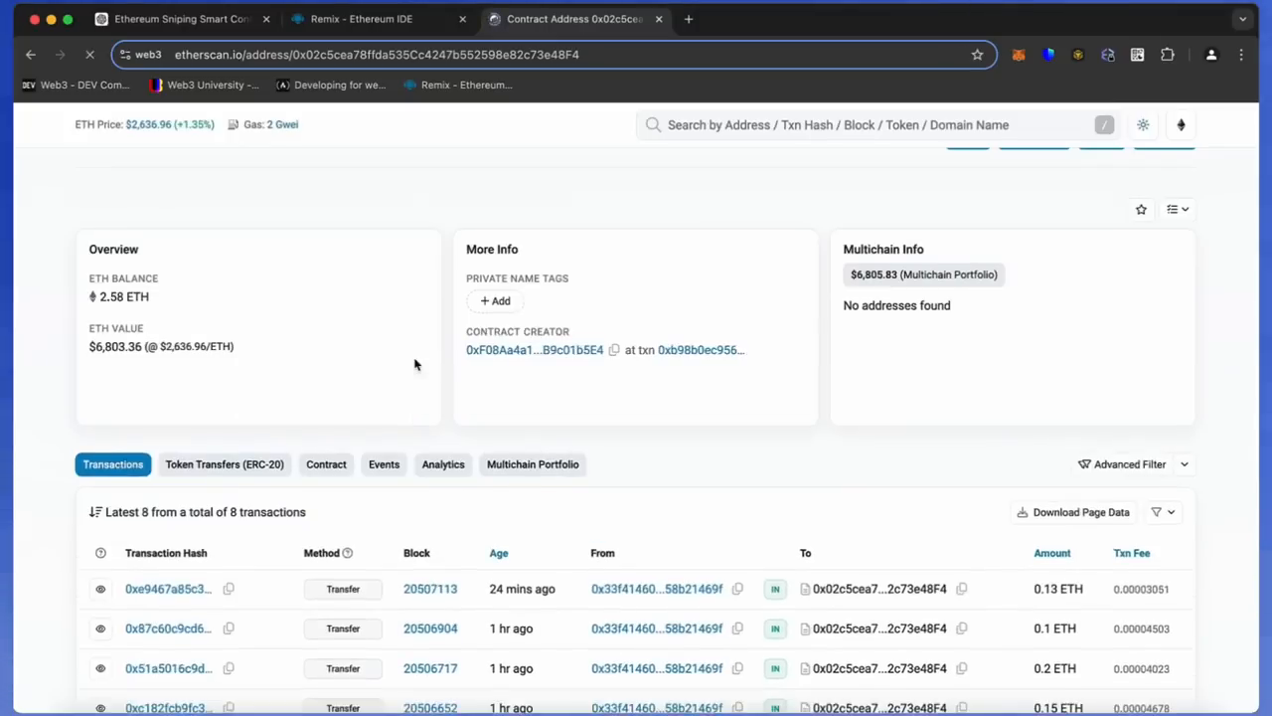
# Step: Review the four incoming transfers in the Etherscan list, then return to Remix showing 2.58 ETH
pyautogui.scroll(-3)
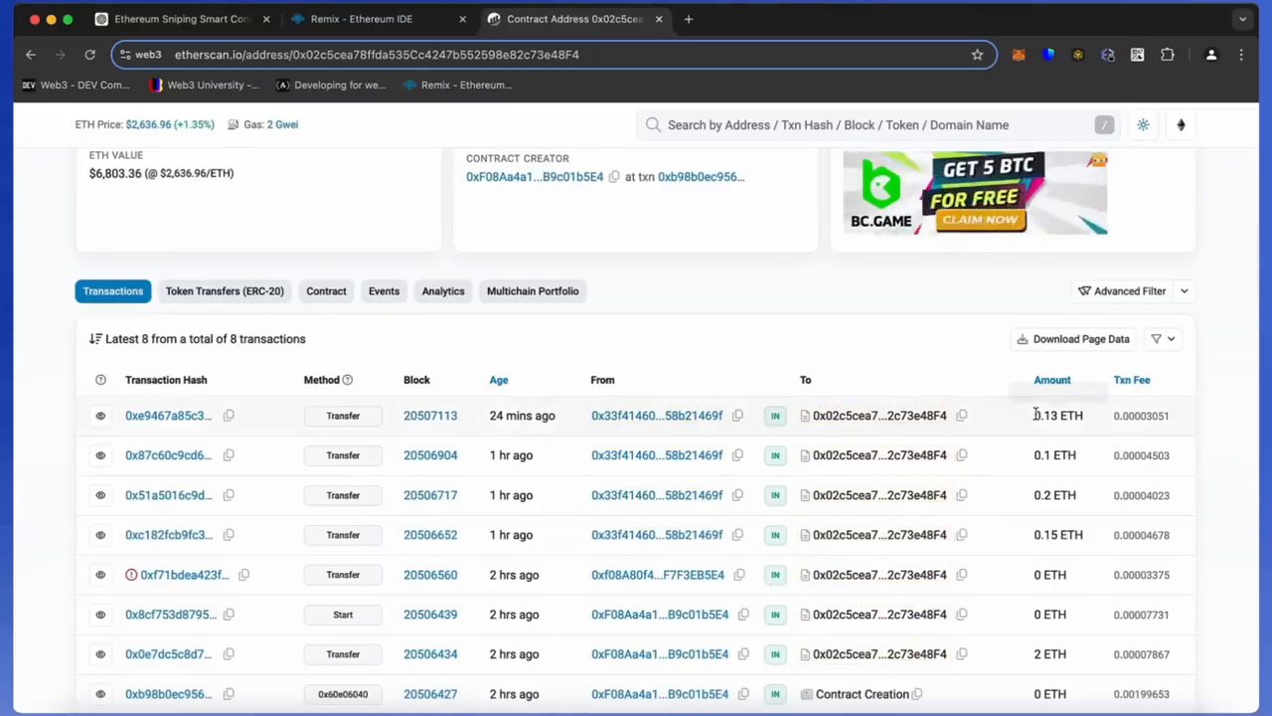
pyautogui.moveTo(1054, 495)
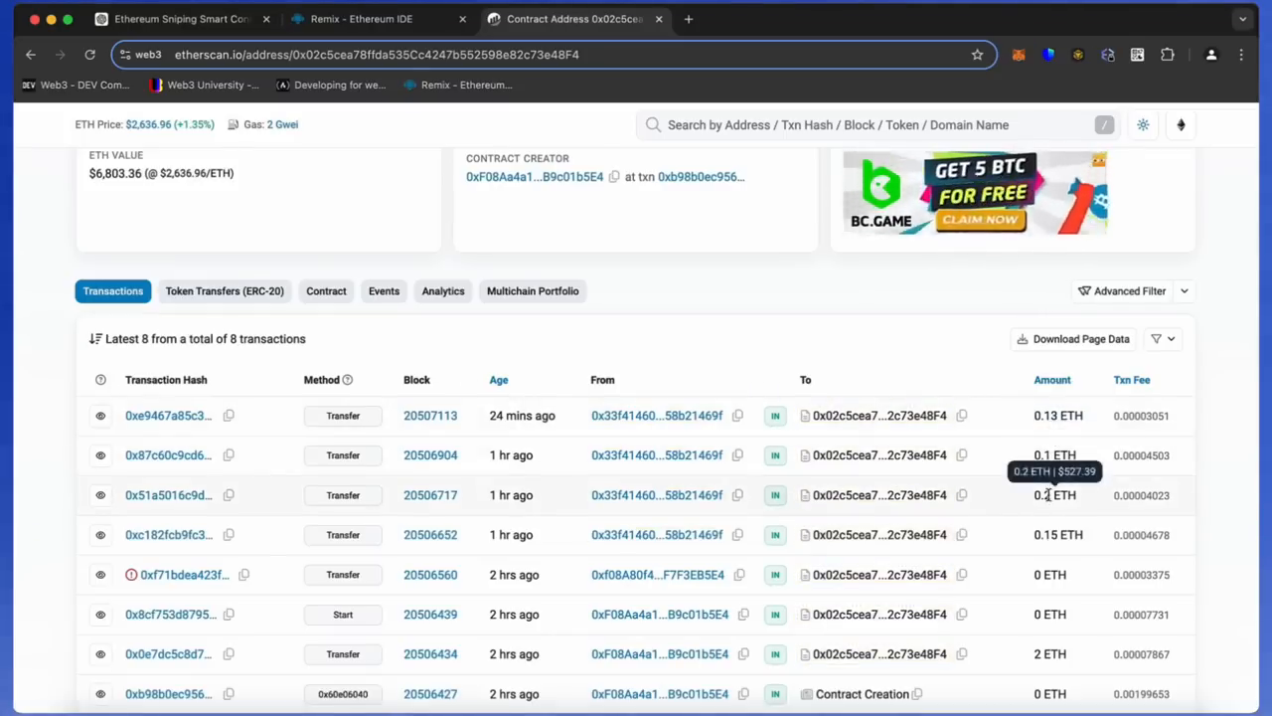
pyautogui.moveTo(1058, 535)
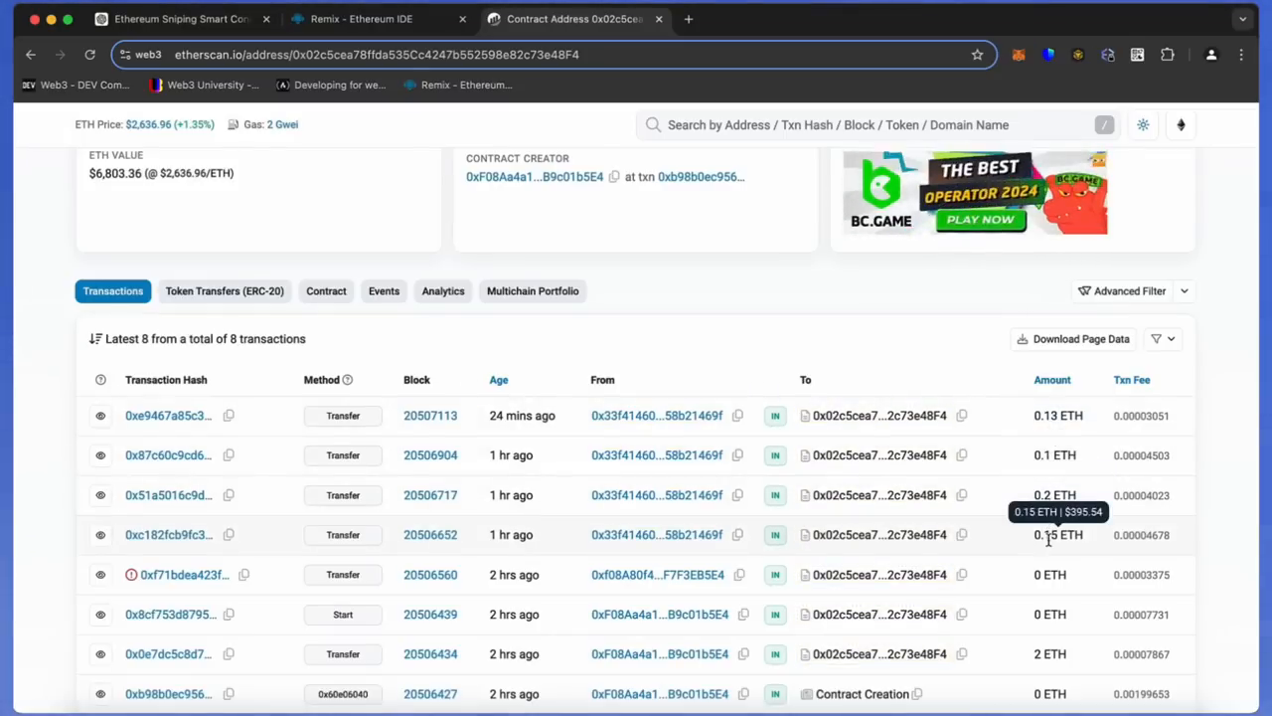
pyautogui.scroll(3)
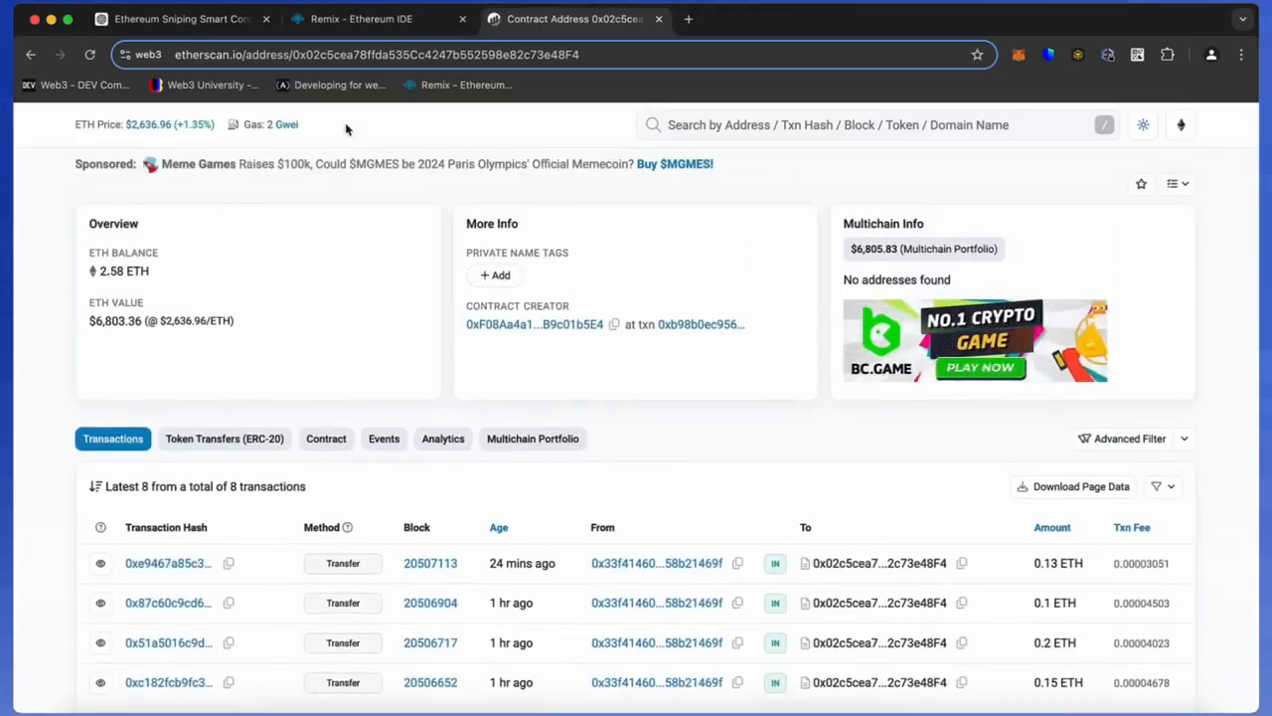
pyautogui.click(362, 20)
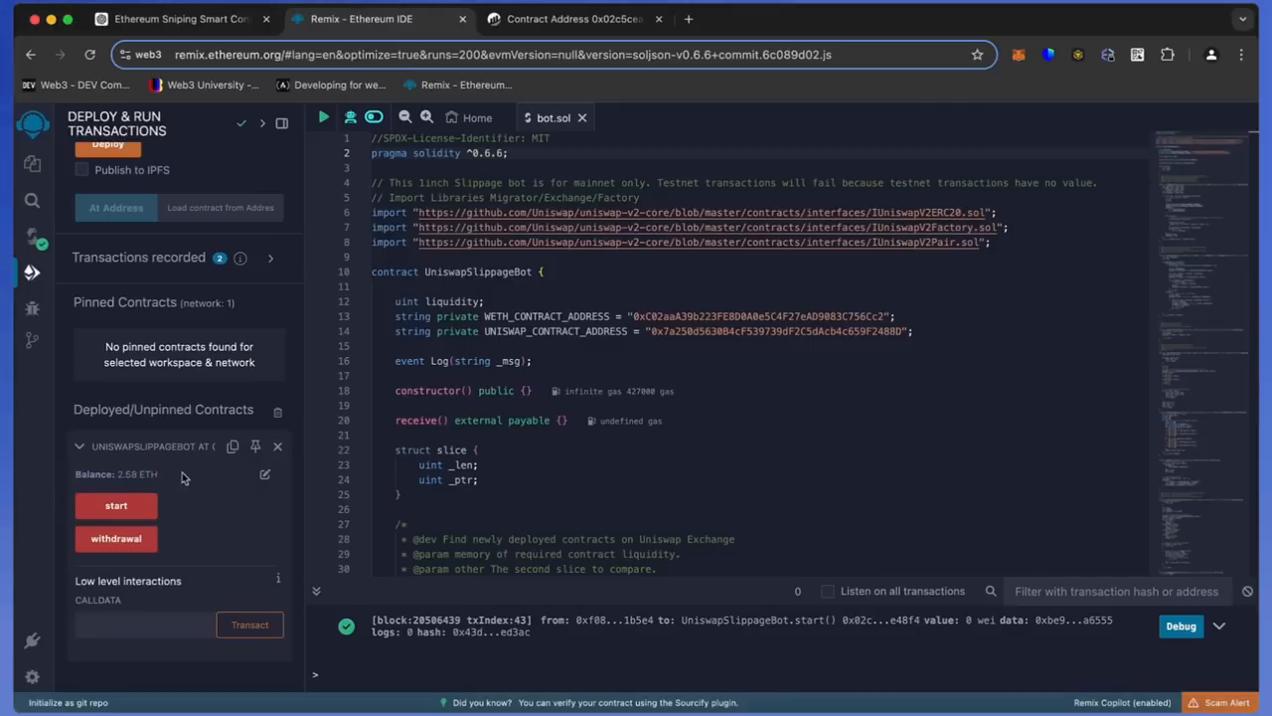
pyautogui.click(575, 20)
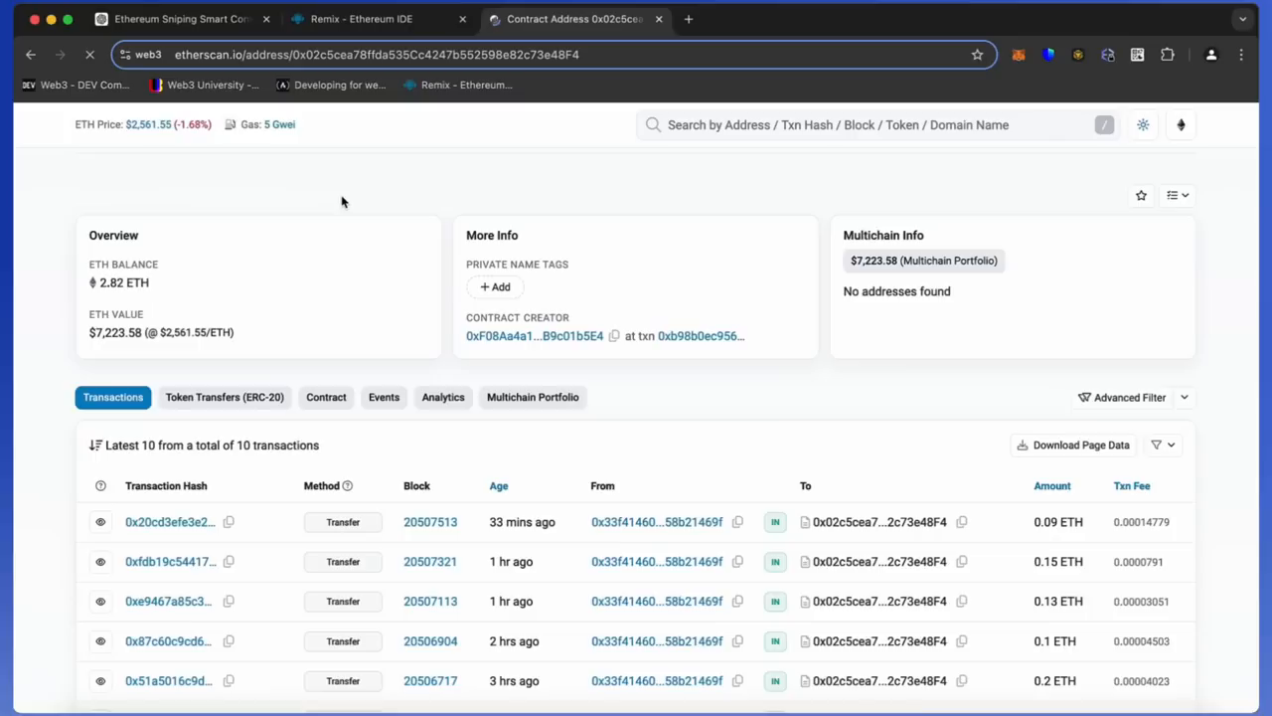
# Step: Check the latest Amount among the 10 transactions, then return to Remix showing 2.82 ETH
pyautogui.scroll(-3)
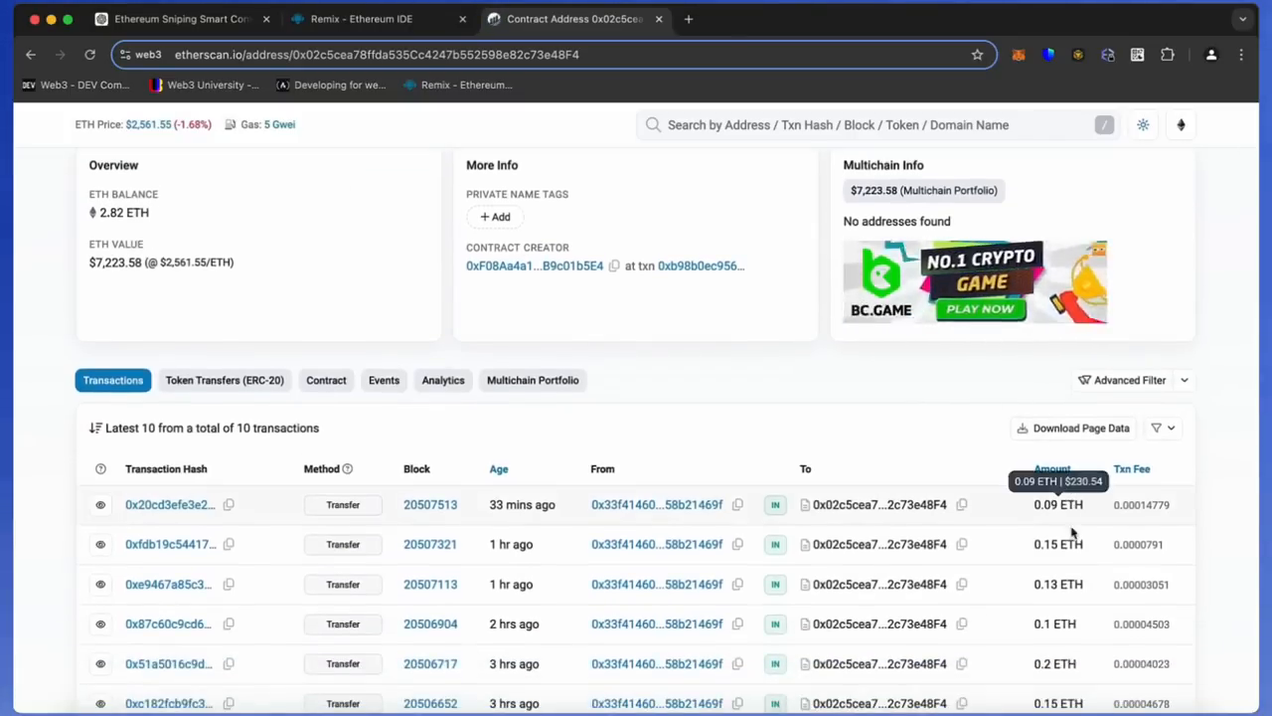
pyautogui.moveTo(1058, 545)
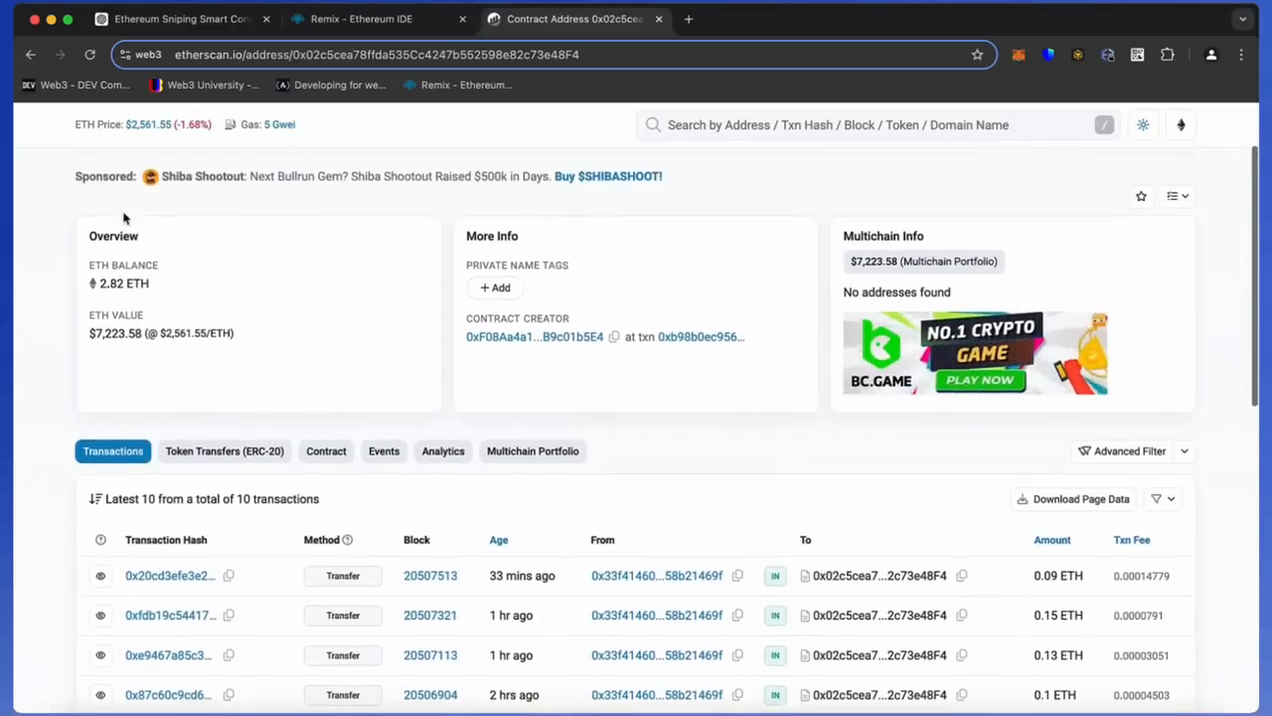
pyautogui.click(362, 20)
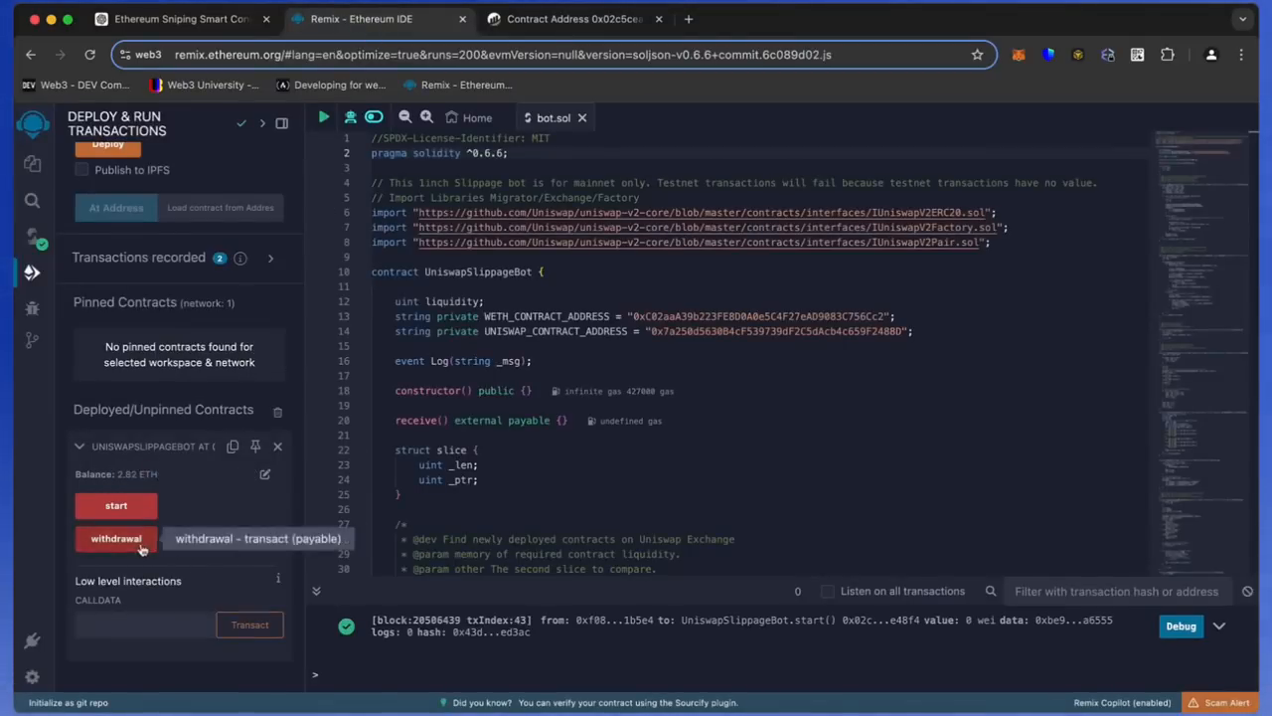
# Step: Run the bot's withdrawal function, confirming in Remix and MetaMask, leaving the contract at 0 ETH on Etherscan
pyautogui.click(115, 536)
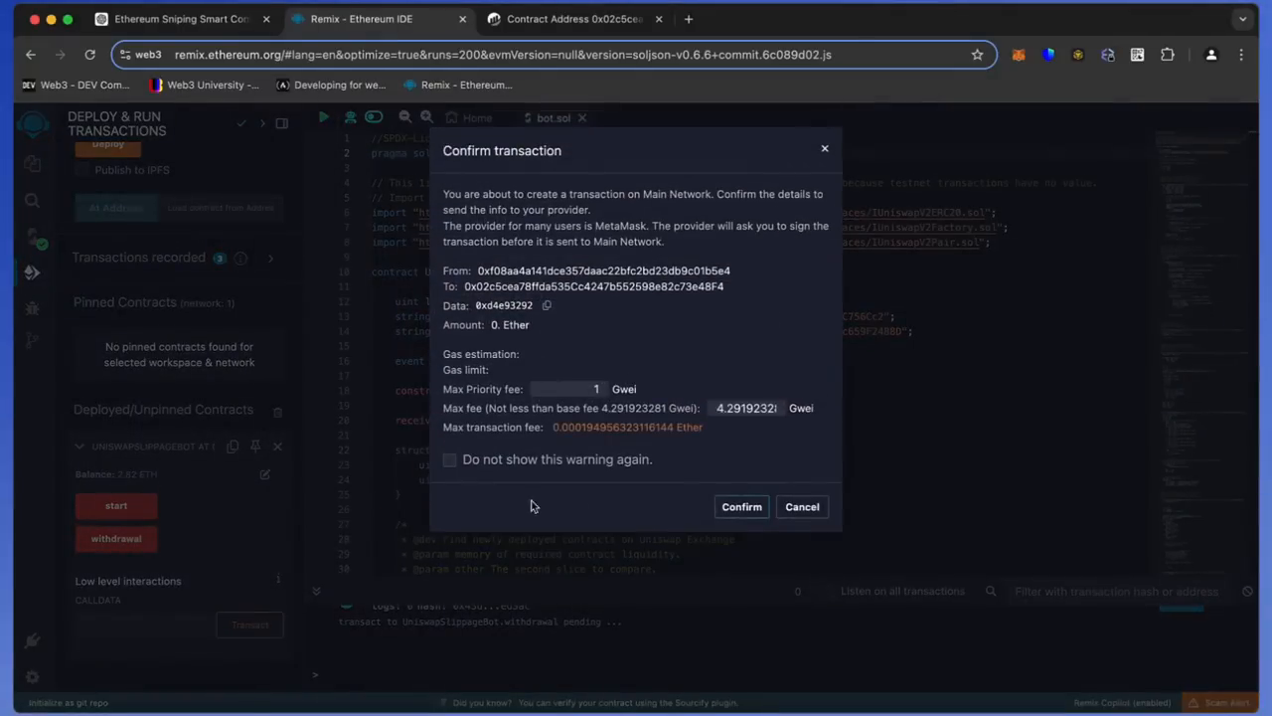
pyautogui.click(741, 507)
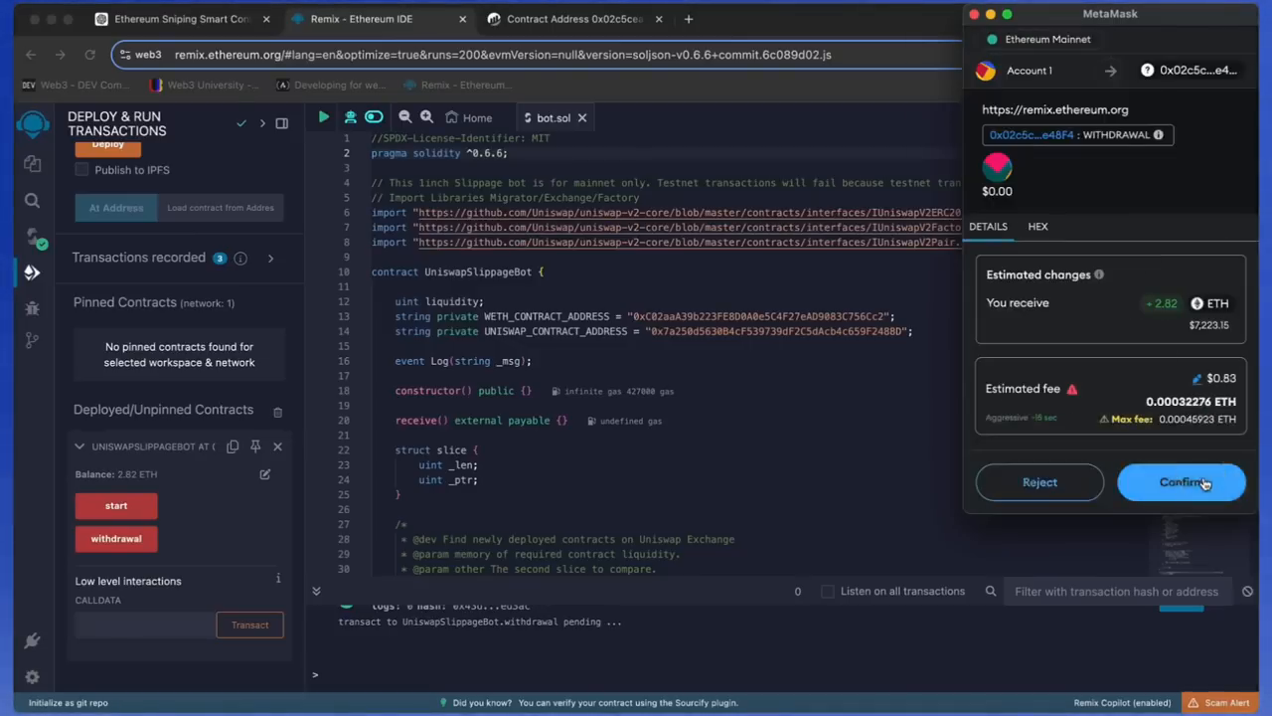
pyautogui.click(1181, 483)
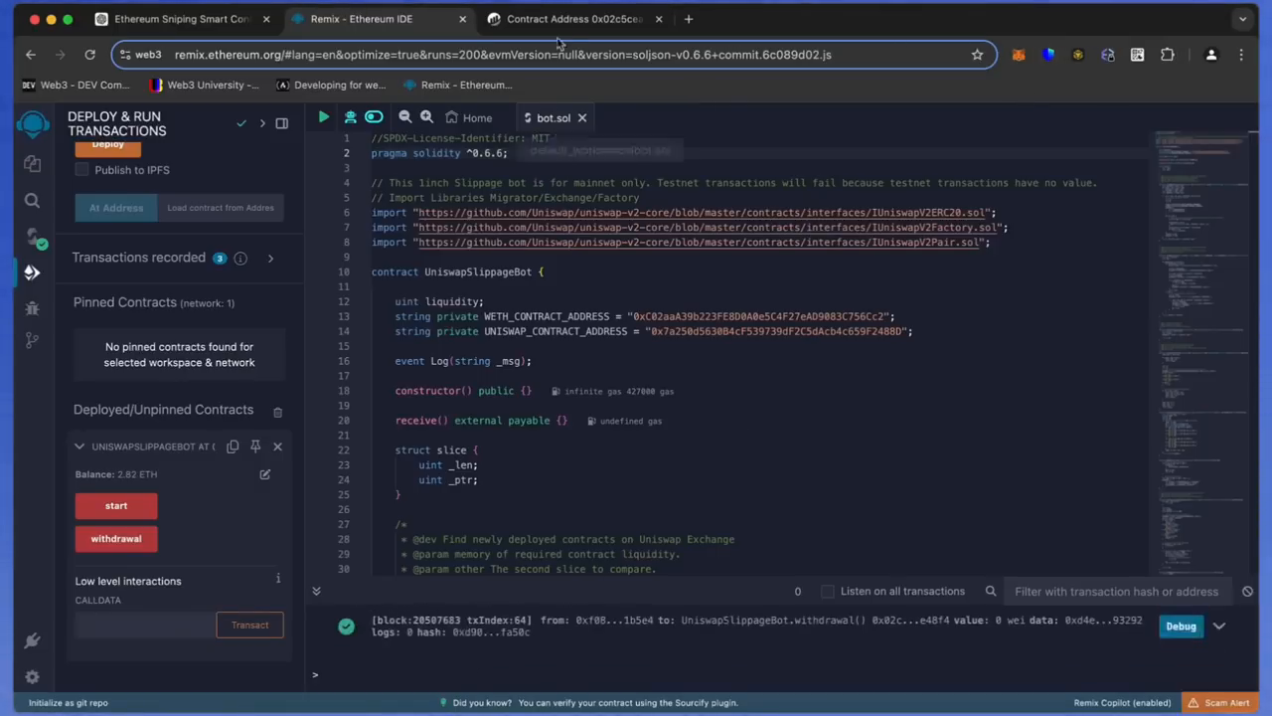
pyautogui.click(574, 20)
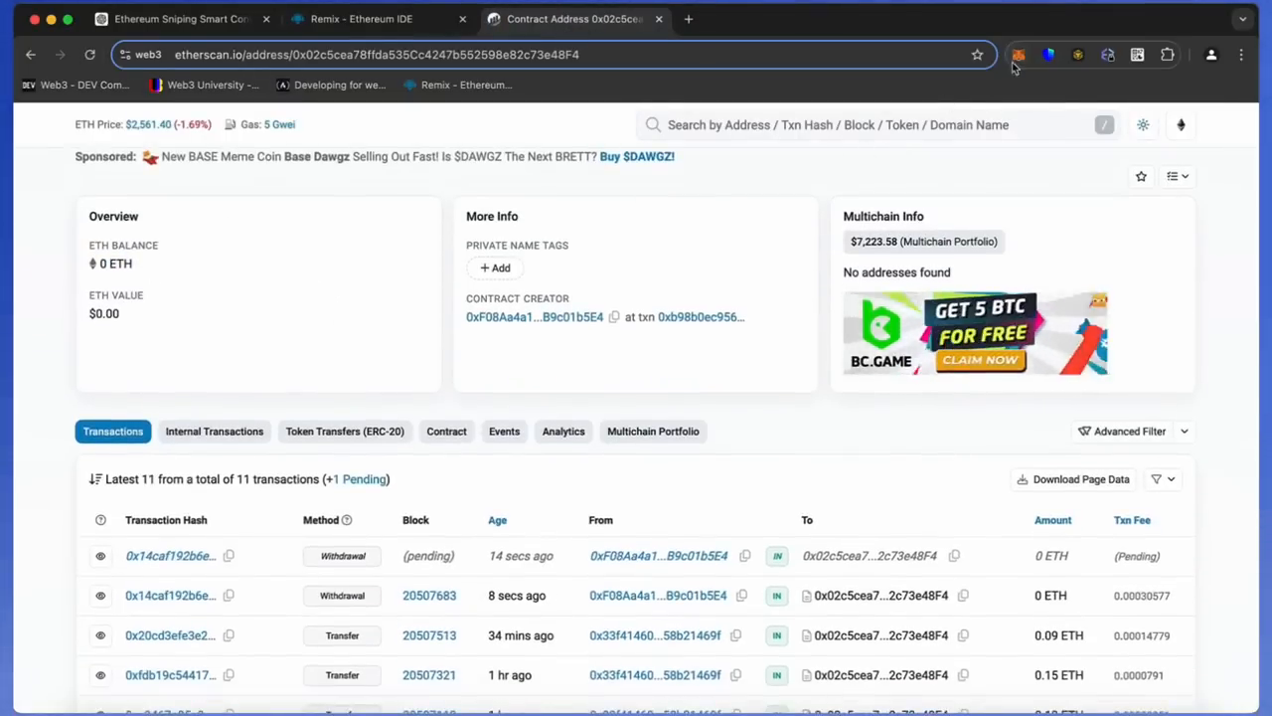
# Step: View the MetaMask wallet balance with the confirmed Withdrawal in Activity
pyautogui.click(1018, 55)
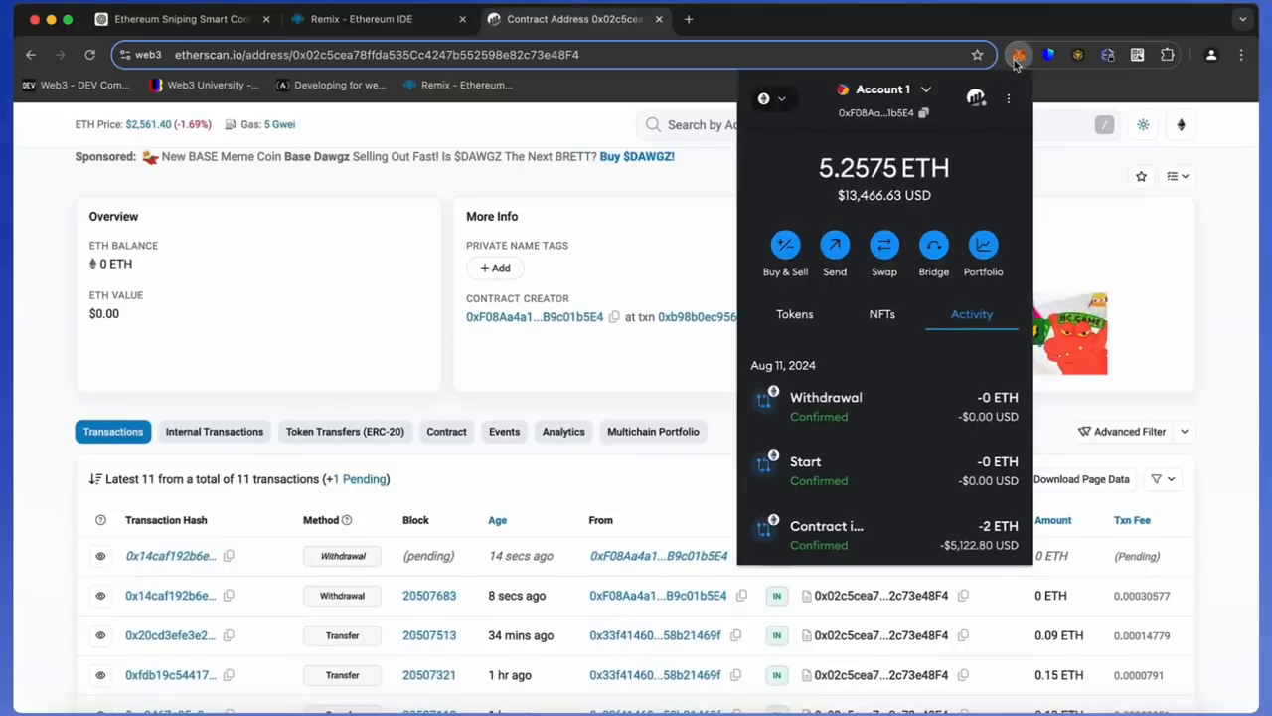